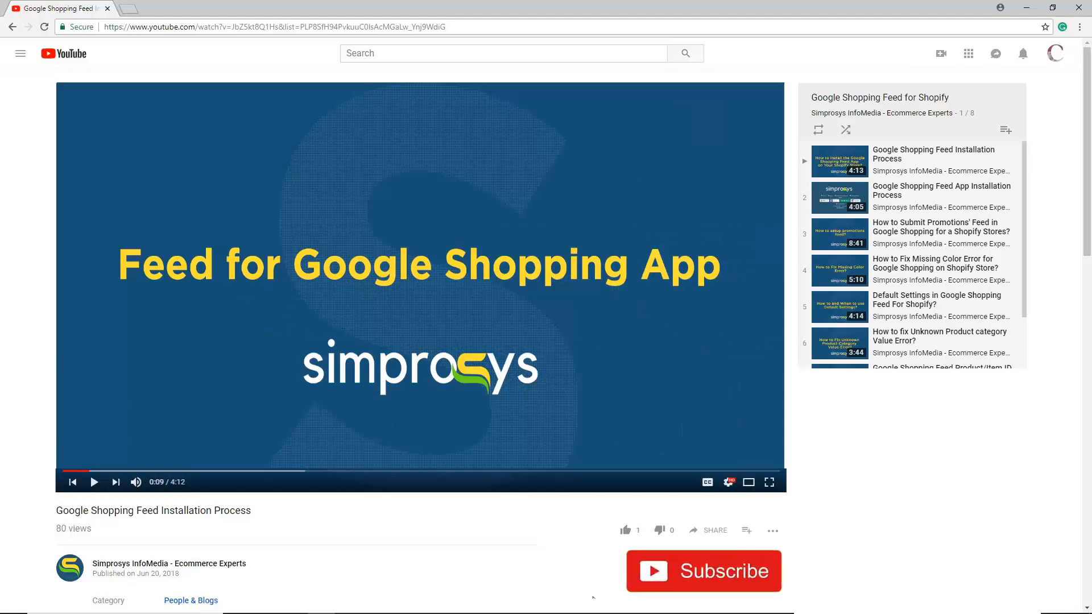
# Play the Simprosys intro video on YouTube
pyautogui.click(703, 573)
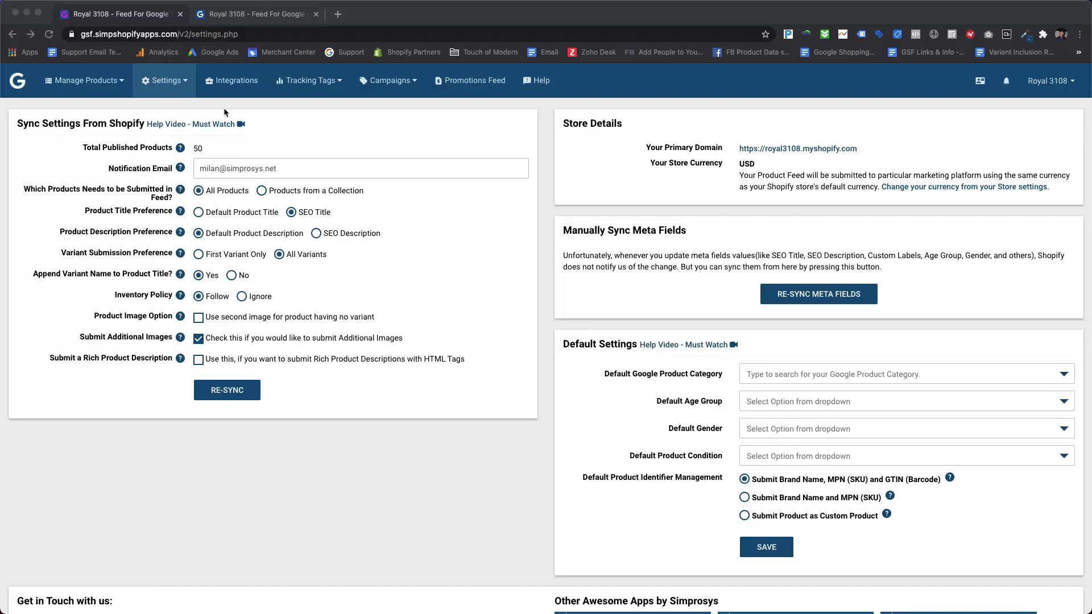
# Reach Automated Rules for Feed and start adding a new feed submission rule
pyautogui.click(165, 80)
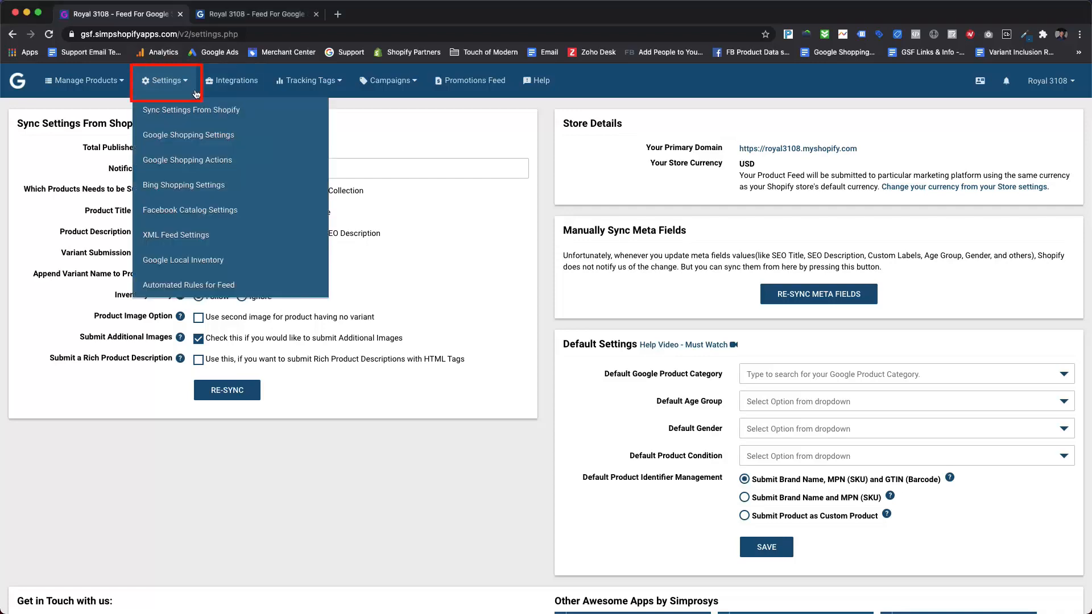
pyautogui.moveTo(188, 284)
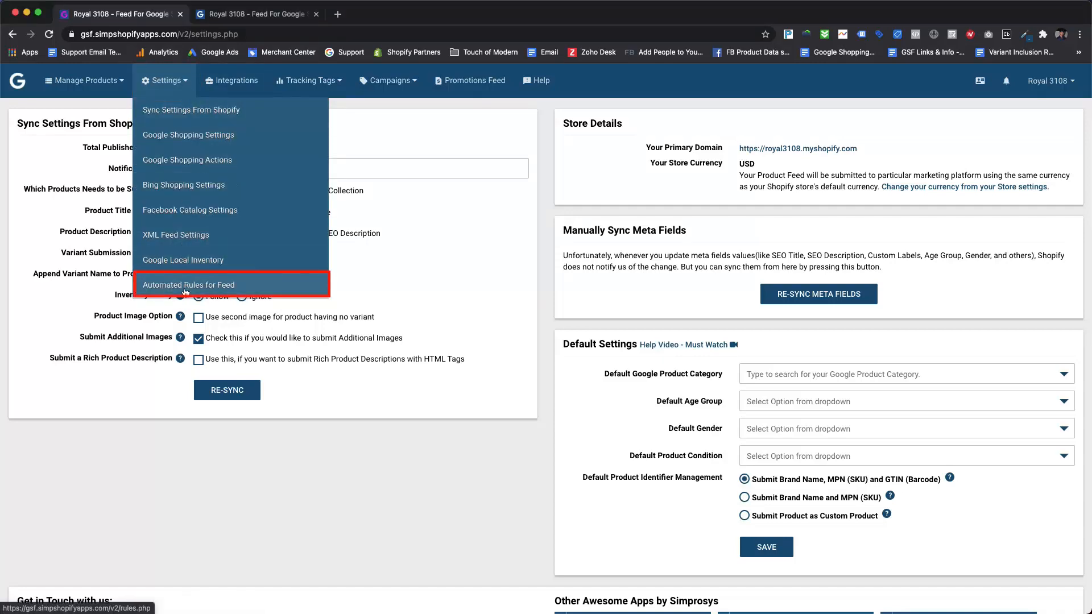
pyautogui.click(189, 284)
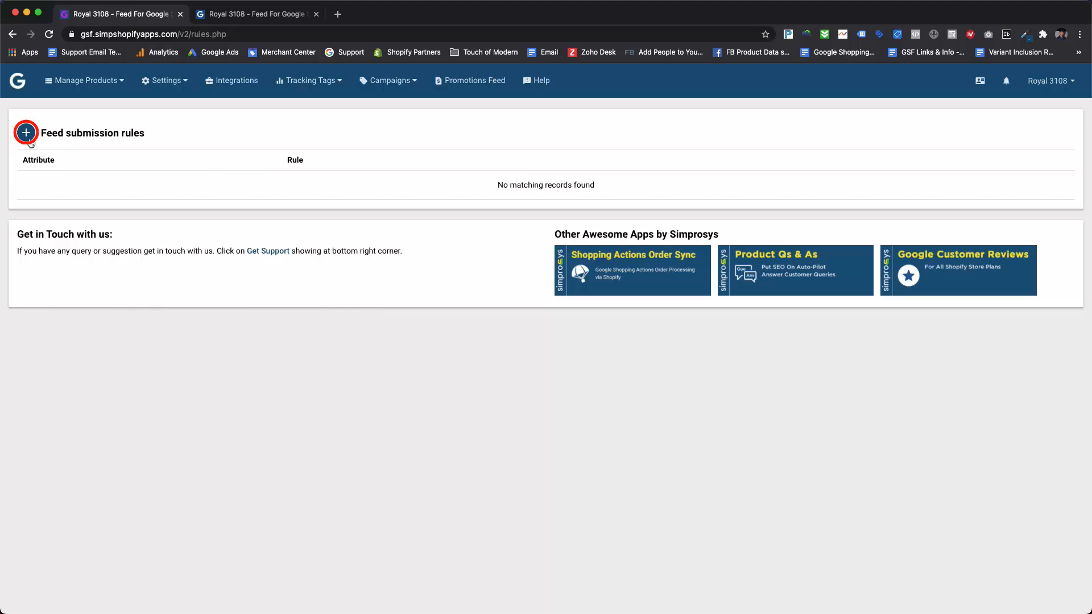
pyautogui.click(26, 132)
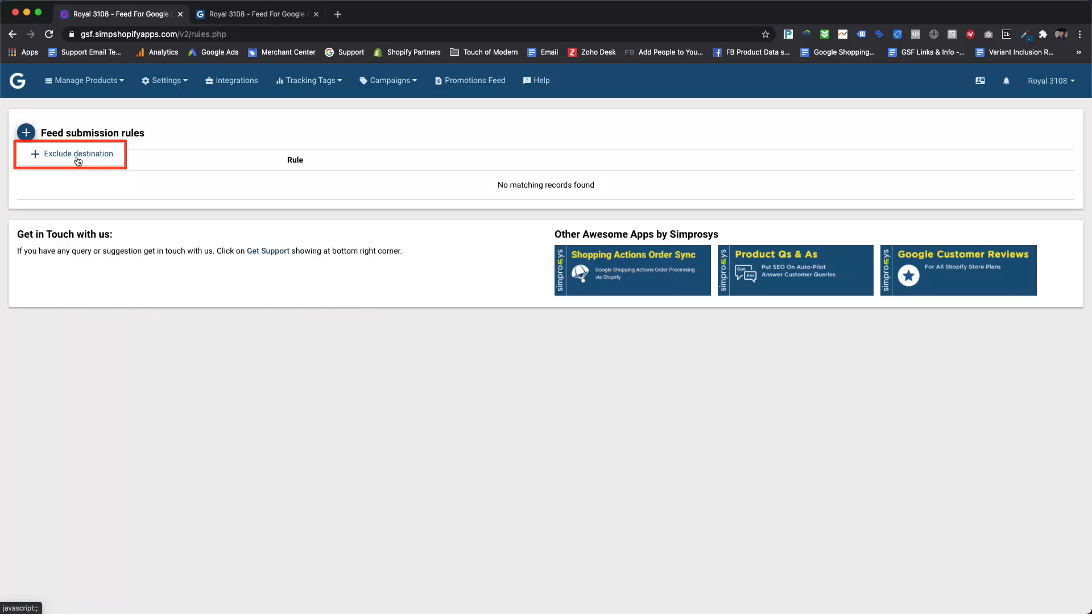
# Begin an exclude-destination rule with condition Price is less than or equal to 60.00
pyautogui.click(75, 154)
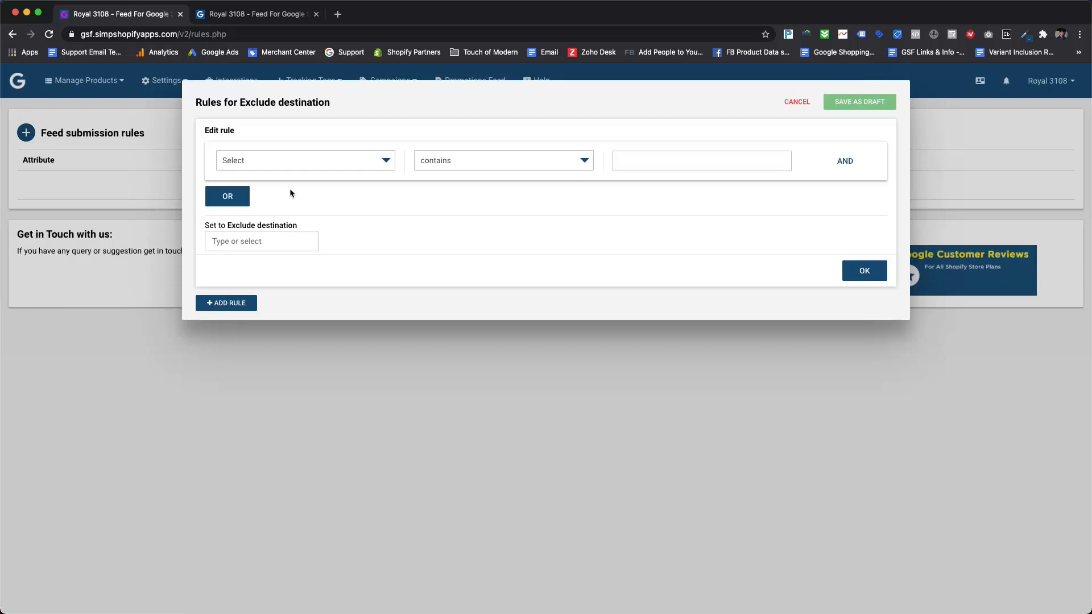
pyautogui.moveTo(300, 183)
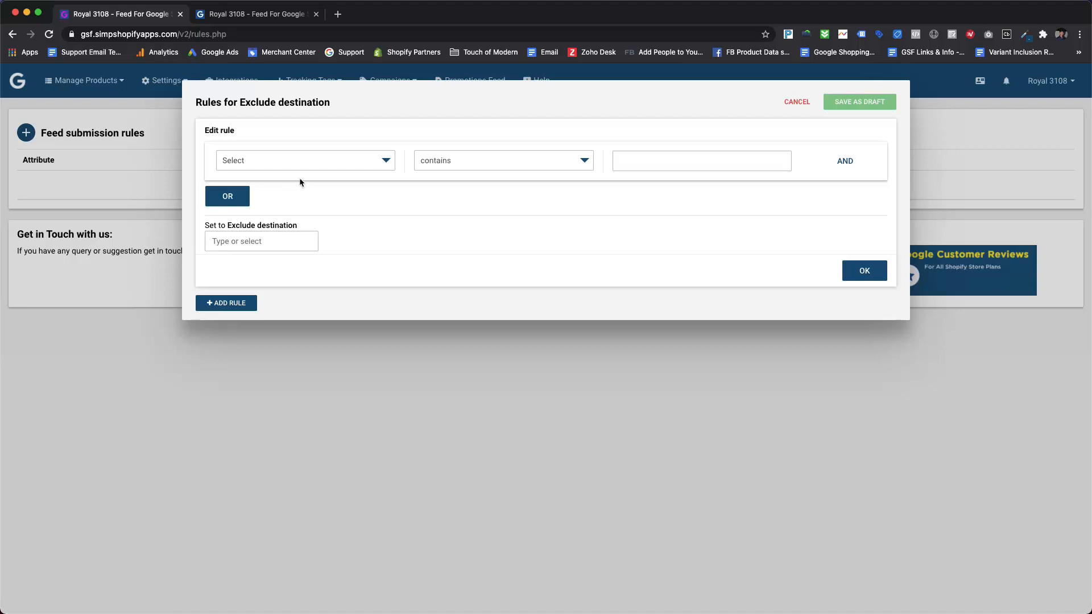
pyautogui.click(305, 160)
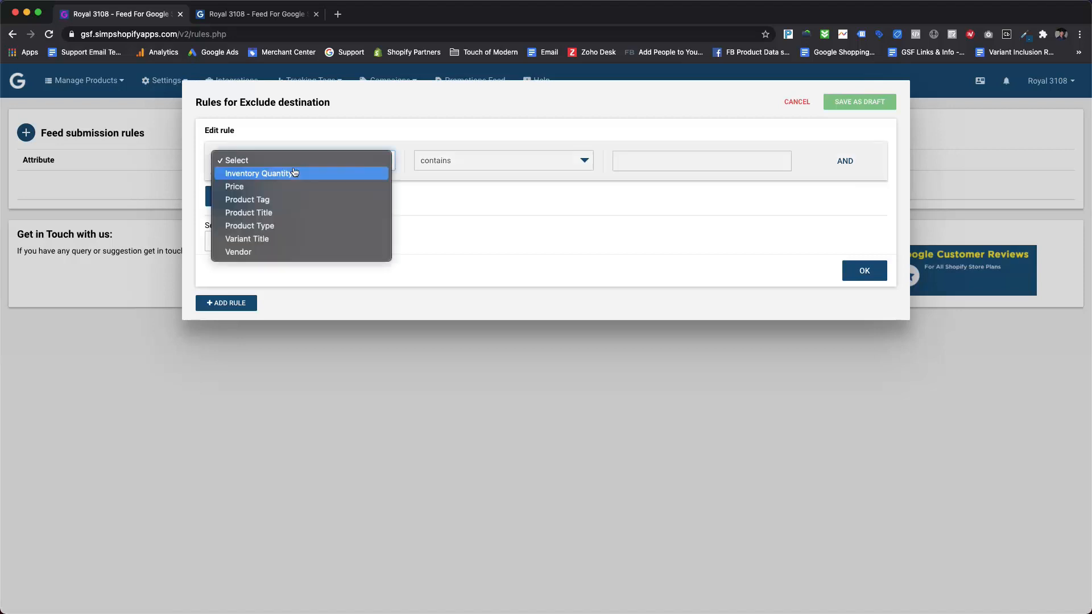
pyautogui.click(234, 186)
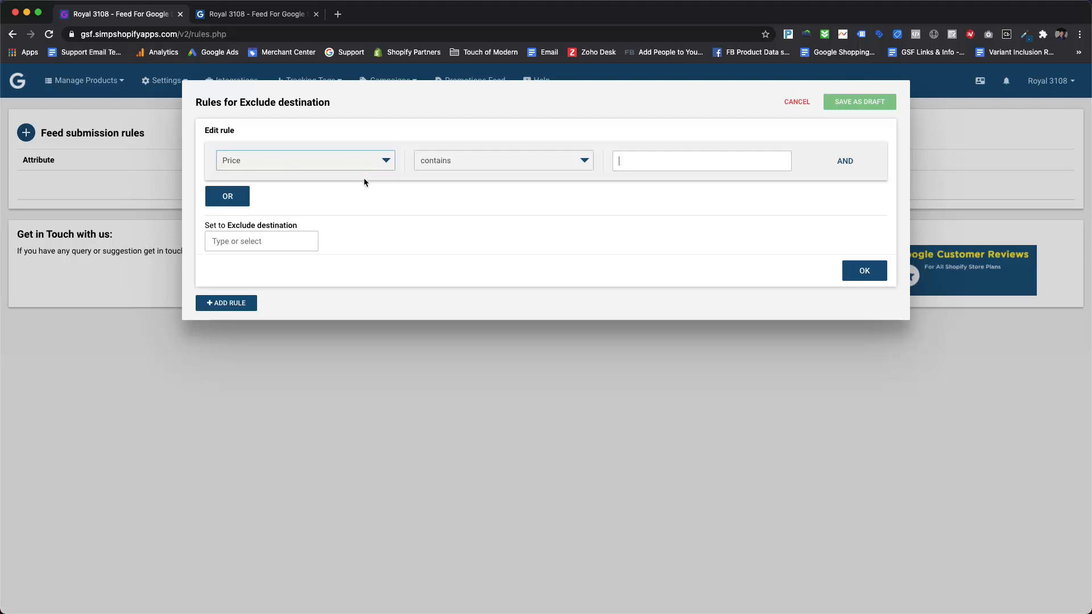
pyautogui.click(503, 160)
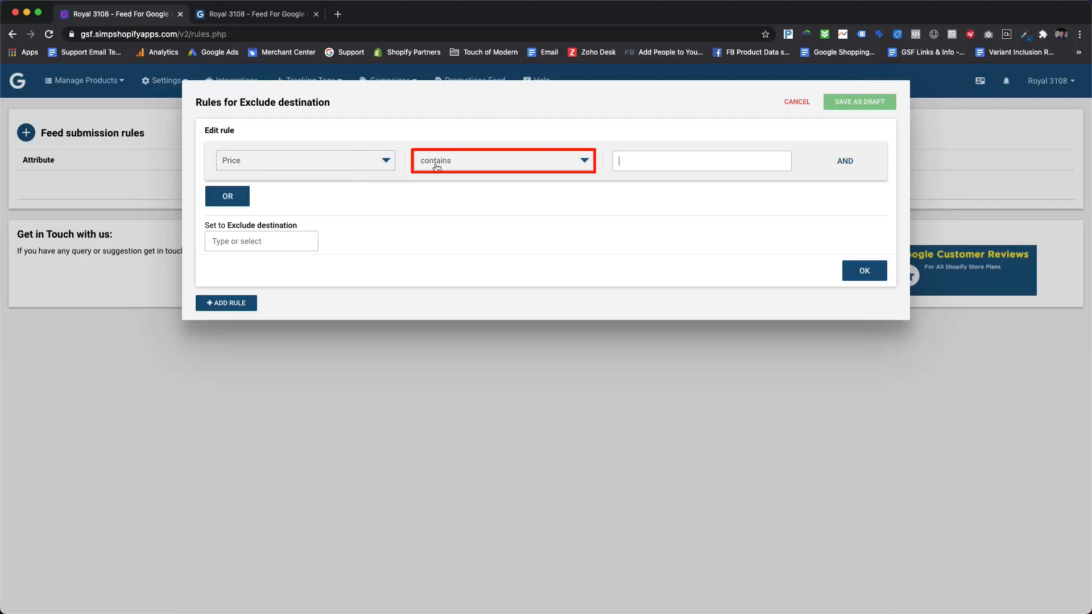
pyautogui.click(502, 161)
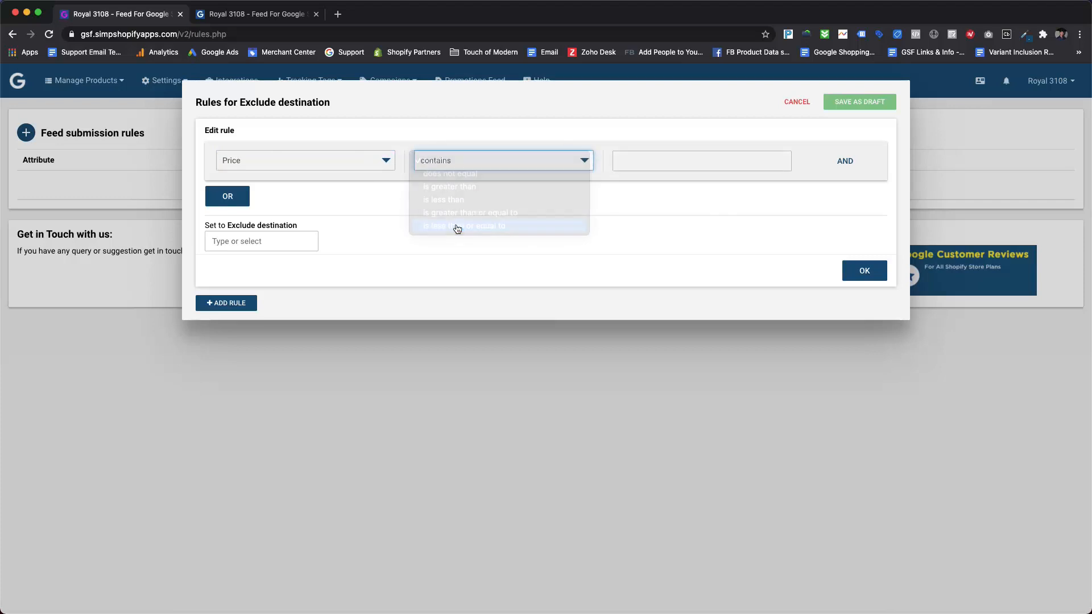
pyautogui.click(464, 225)
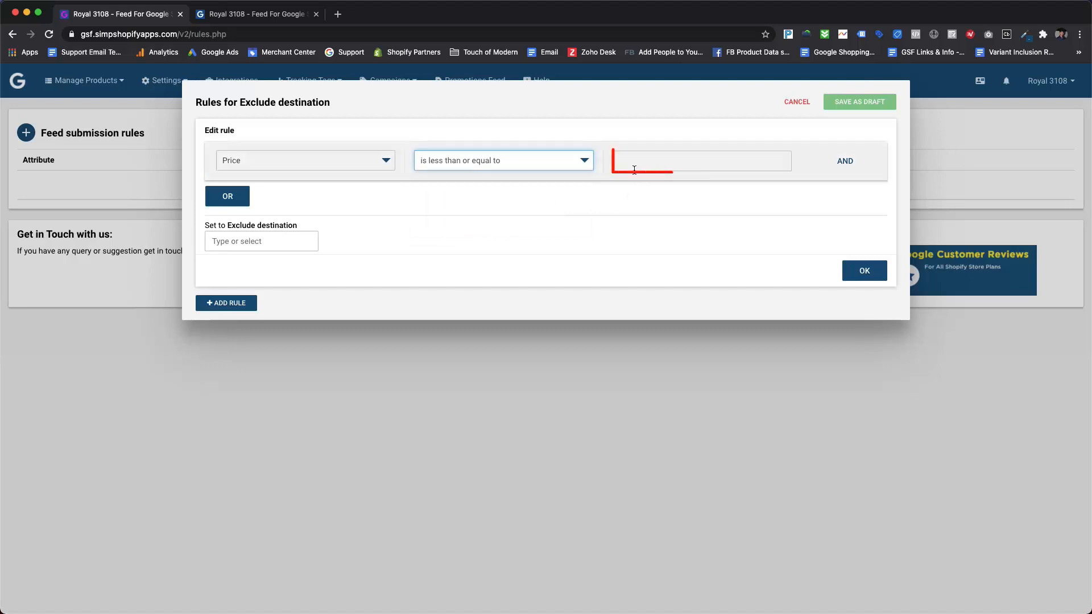
pyautogui.write('60.')
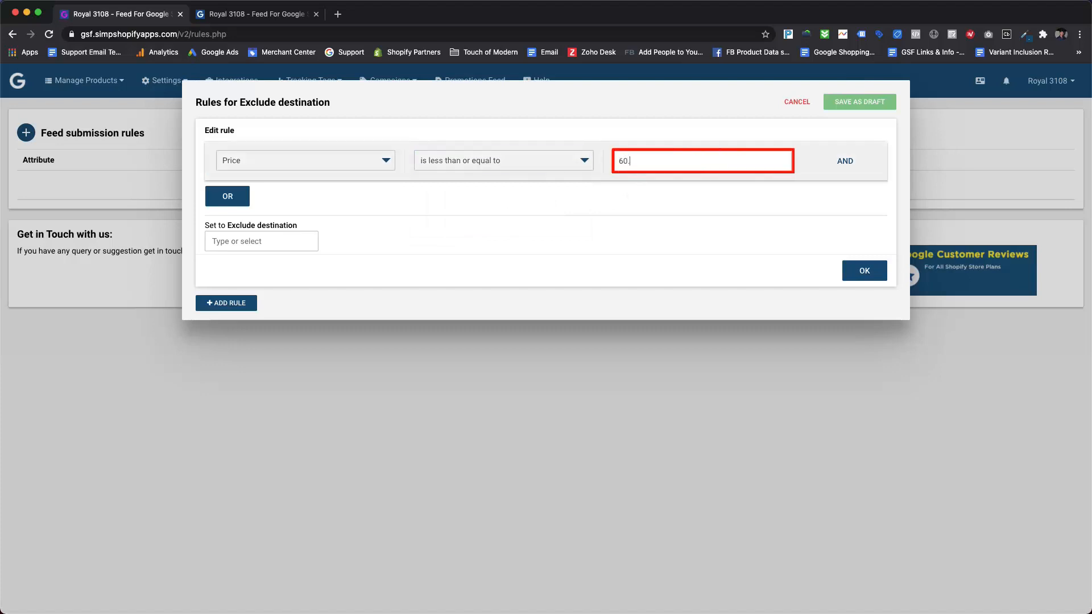
pyautogui.write('00')
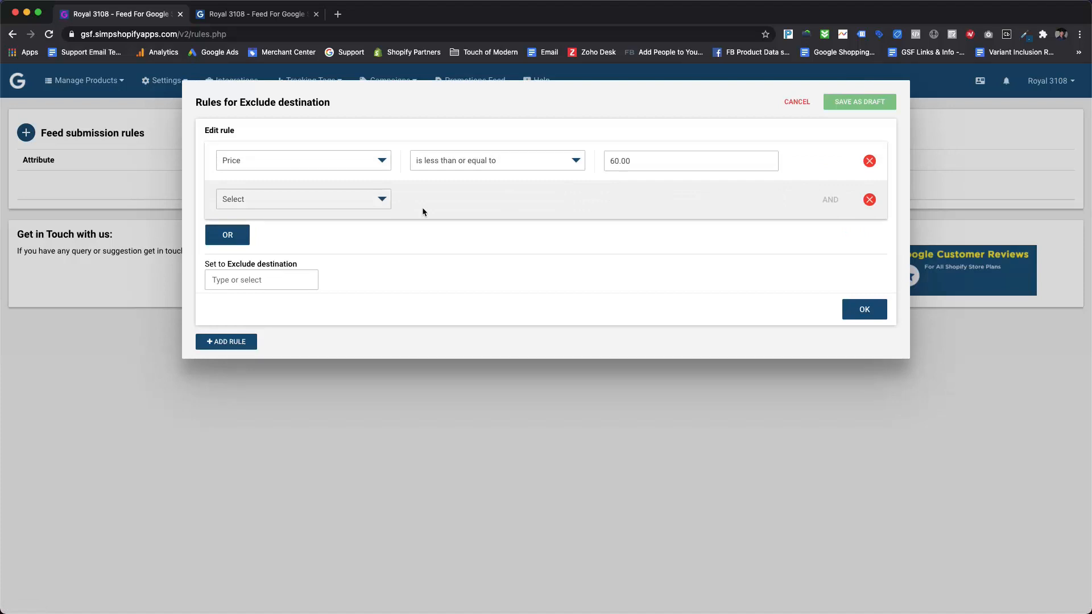
# Set the second condition to Product Type equals Women's Dresses
pyautogui.click(303, 198)
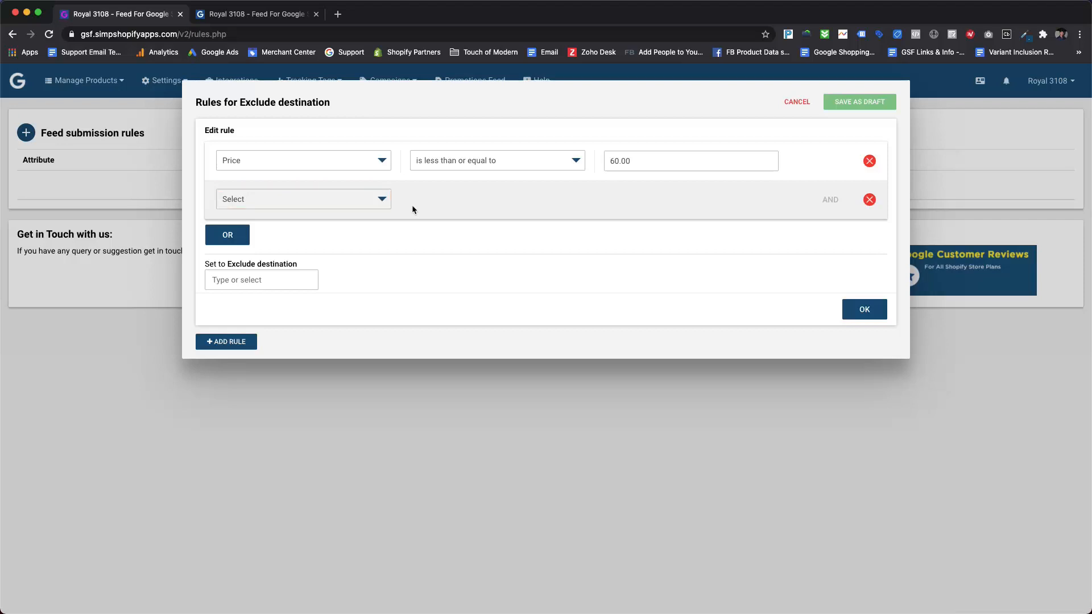
pyautogui.click(303, 198)
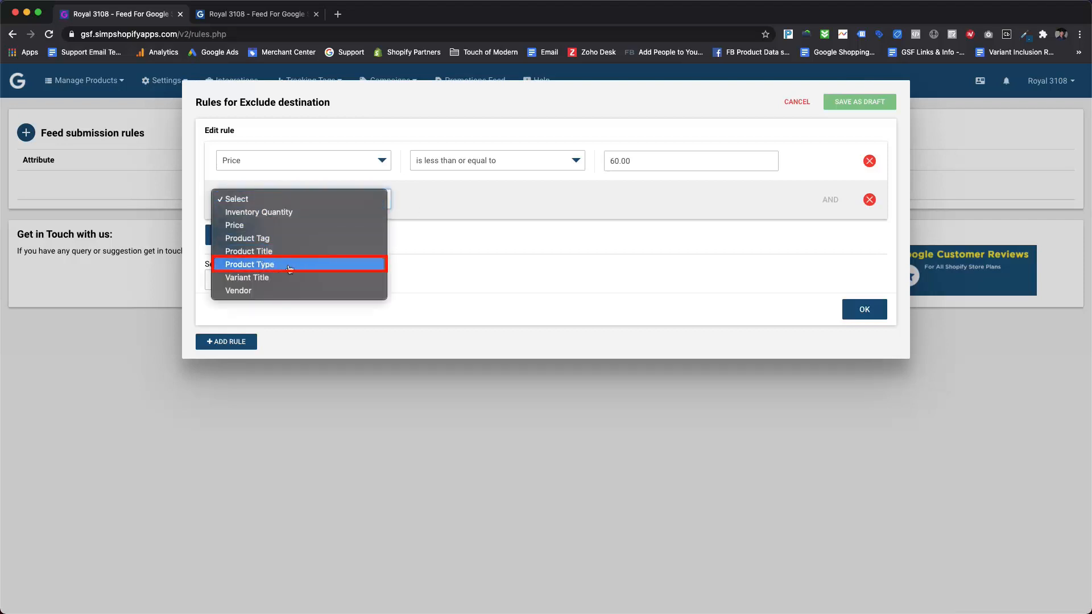
pyautogui.click(249, 264)
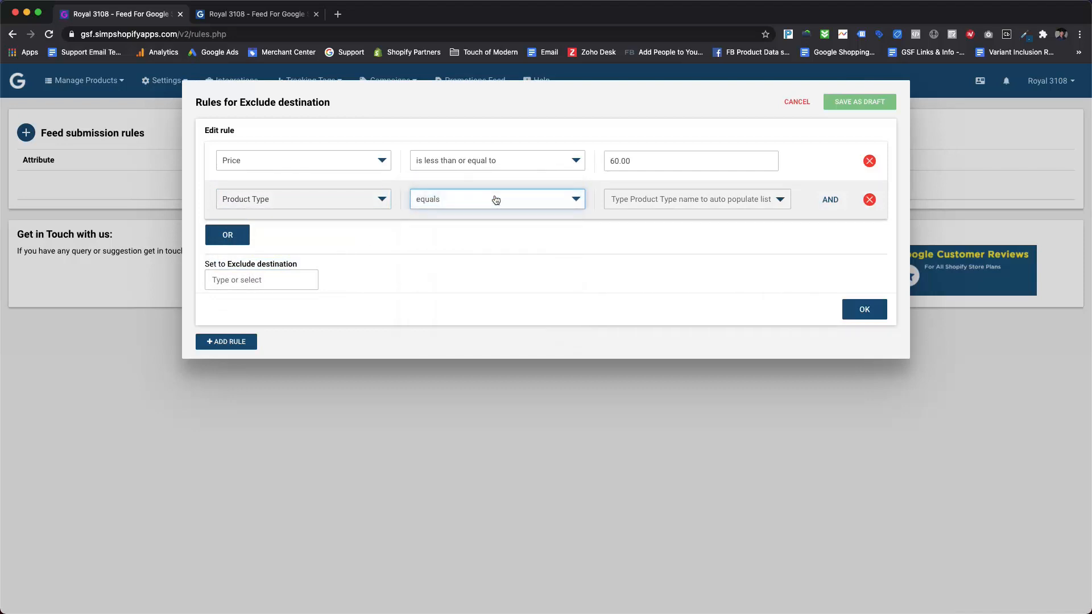
pyautogui.click(689, 199)
pyautogui.write("Women's Dresses")
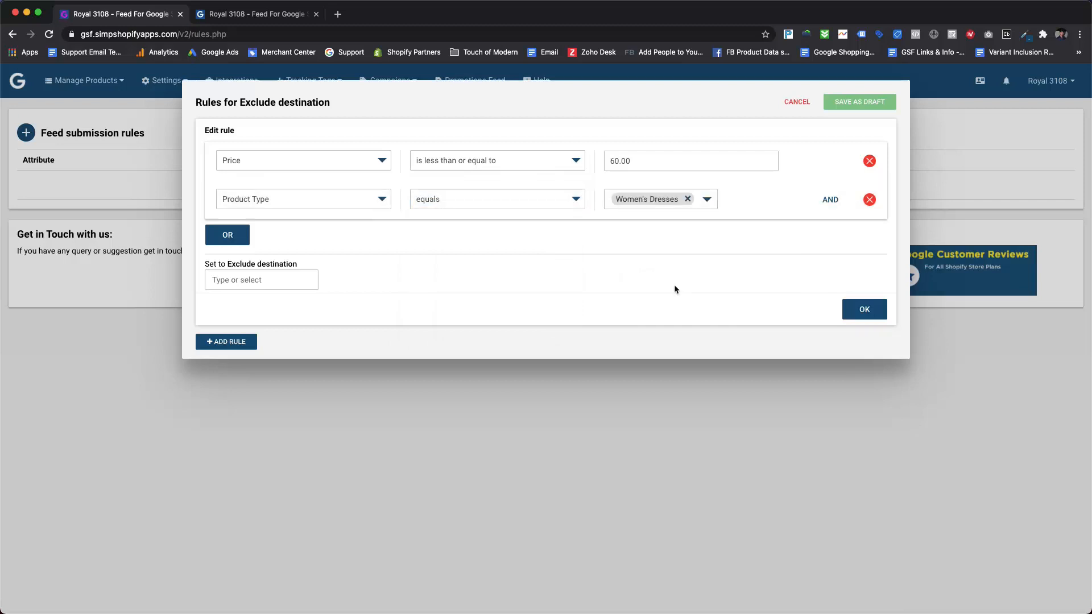
pyautogui.moveTo(252, 296)
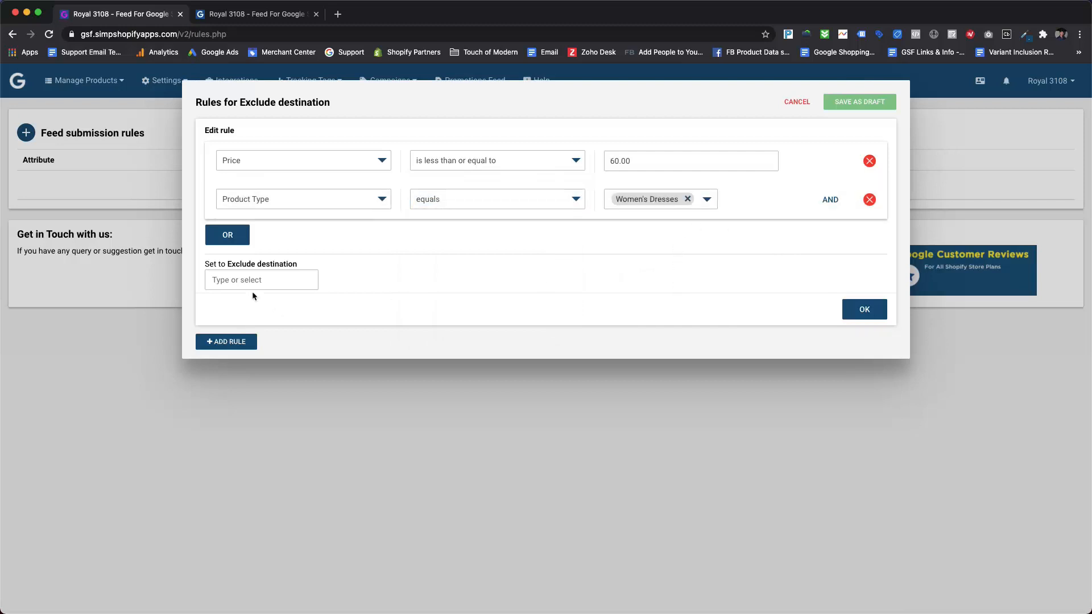
pyautogui.click(262, 280)
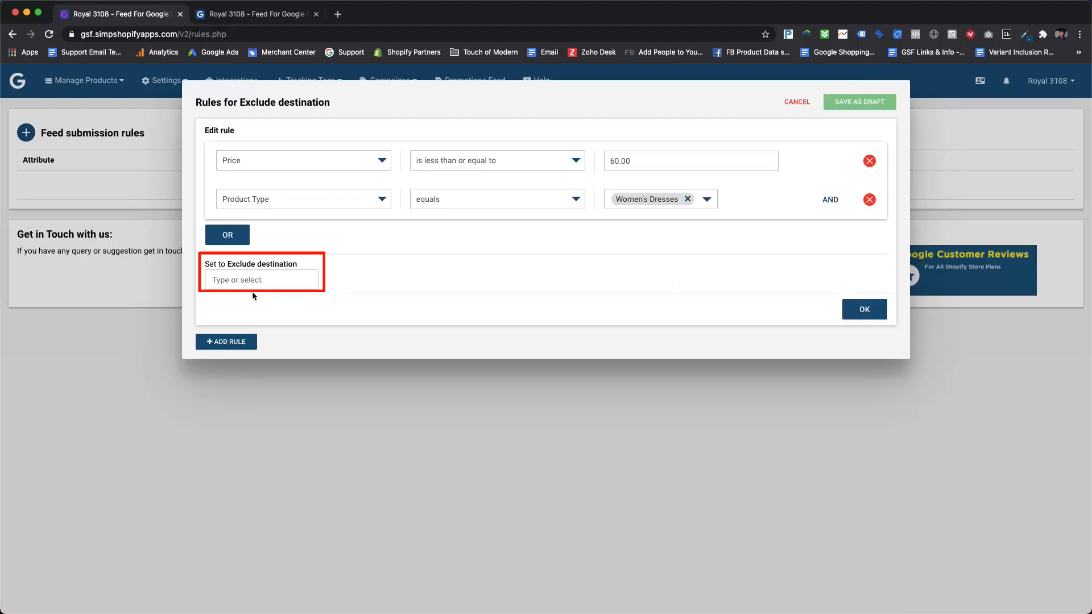
# Select Surface Across Google, Google Shopping, Google Display Ads and Google Shopping Actions as excluded destinations
pyautogui.click(262, 280)
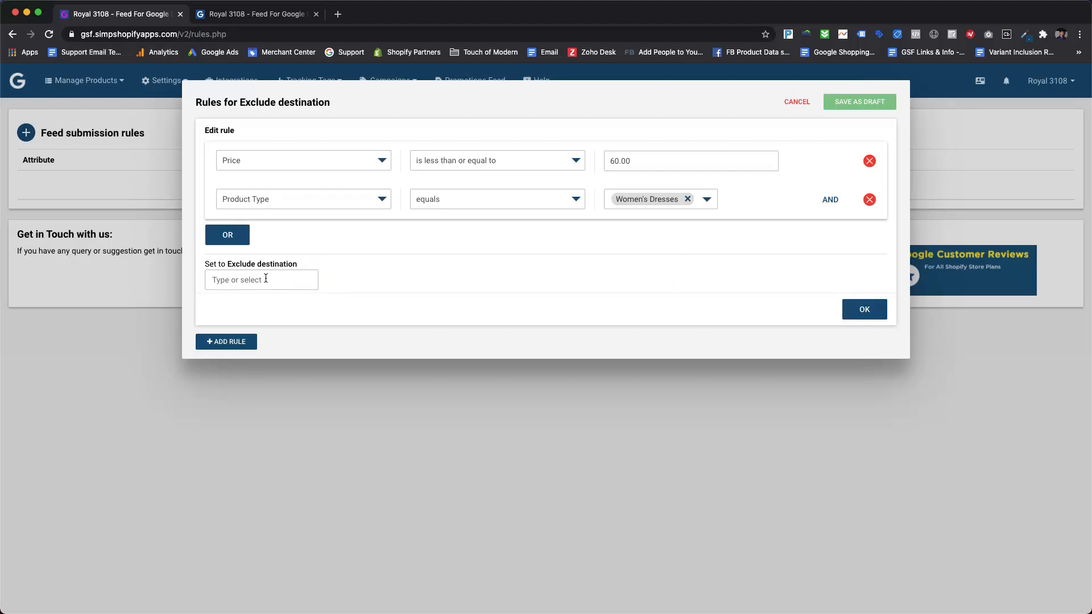
pyautogui.click(261, 280)
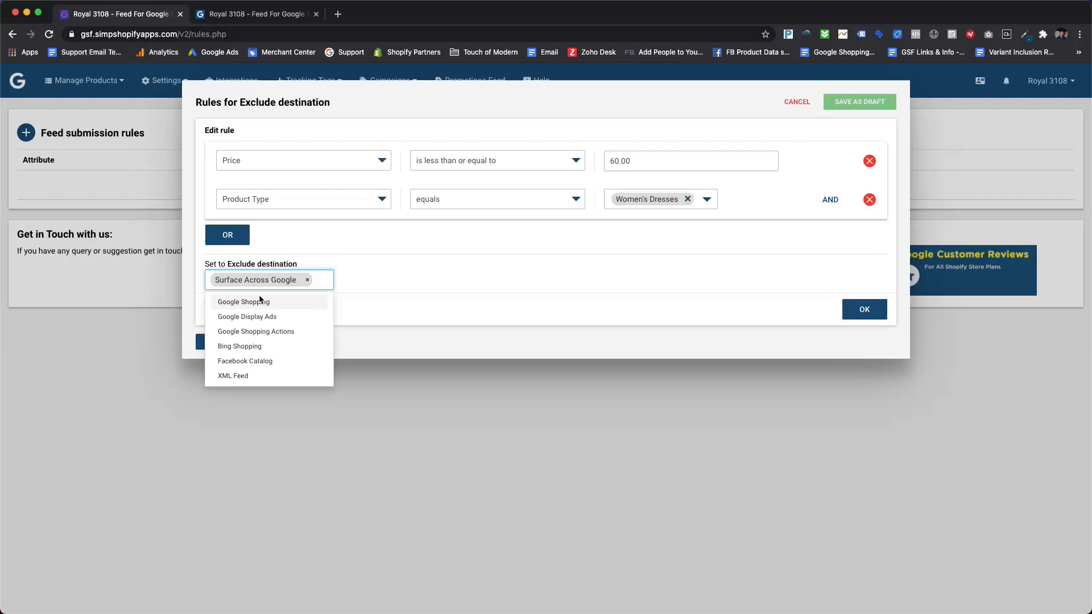
pyautogui.click(243, 302)
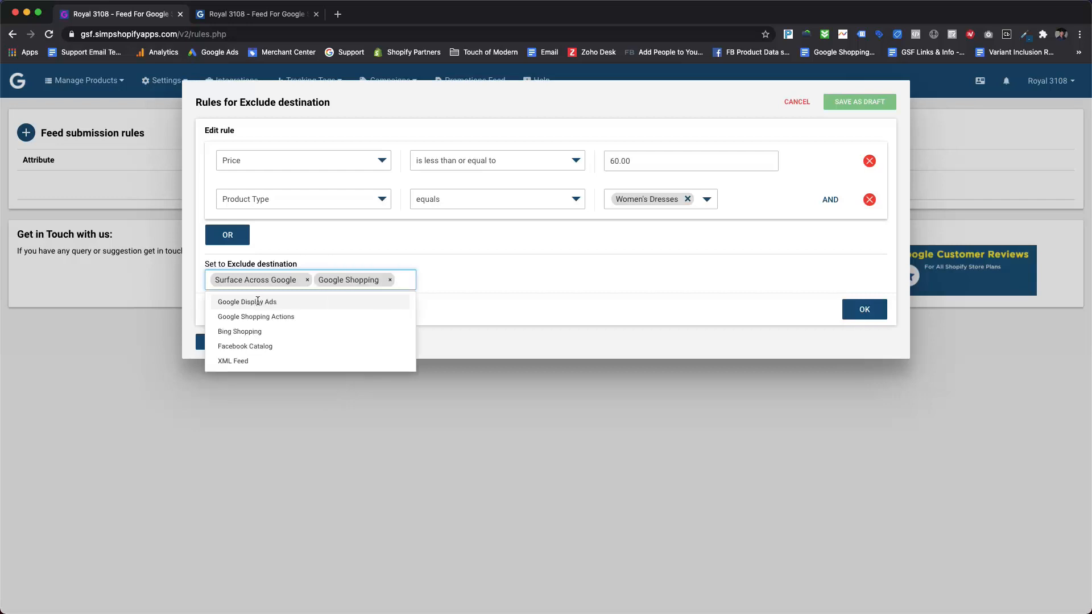
pyautogui.click(247, 302)
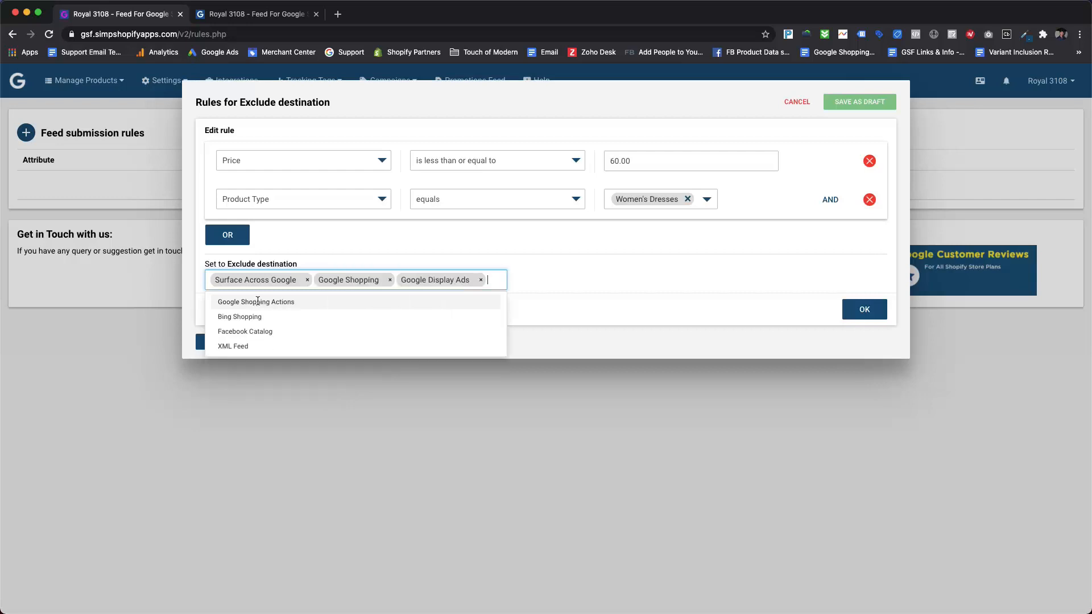
pyautogui.click(256, 302)
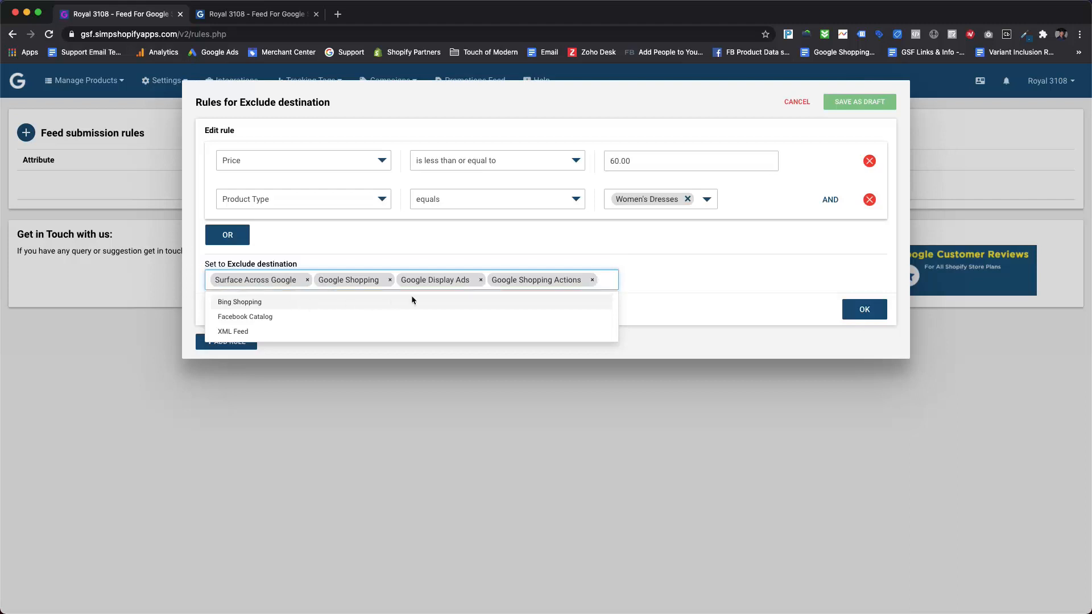
pyautogui.click(865, 310)
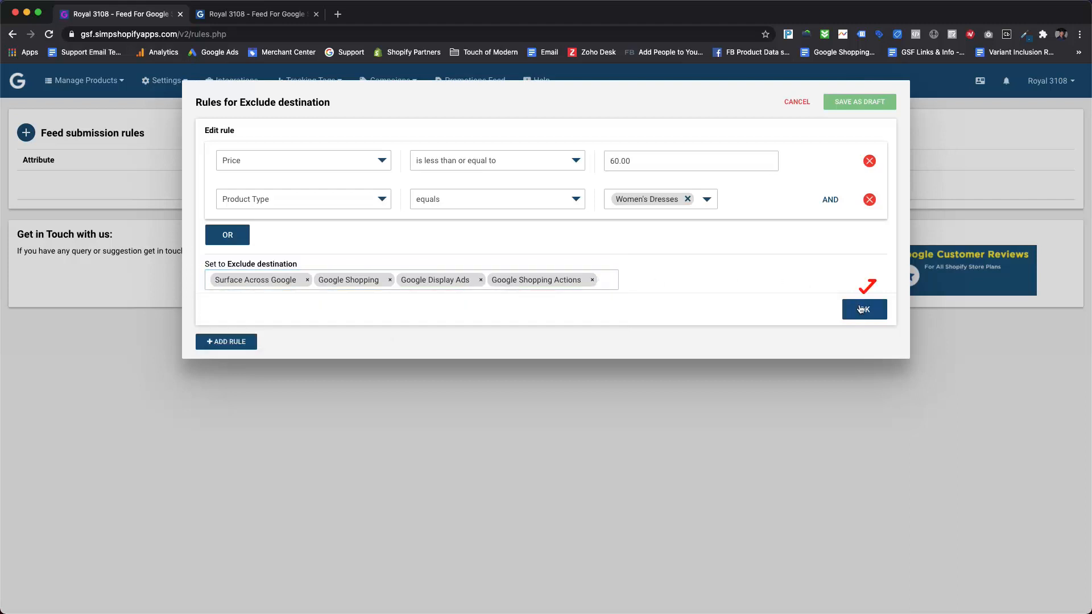
# Save the exclude-destination rule as a draft, apply it and dismiss the success message
pyautogui.click(863, 309)
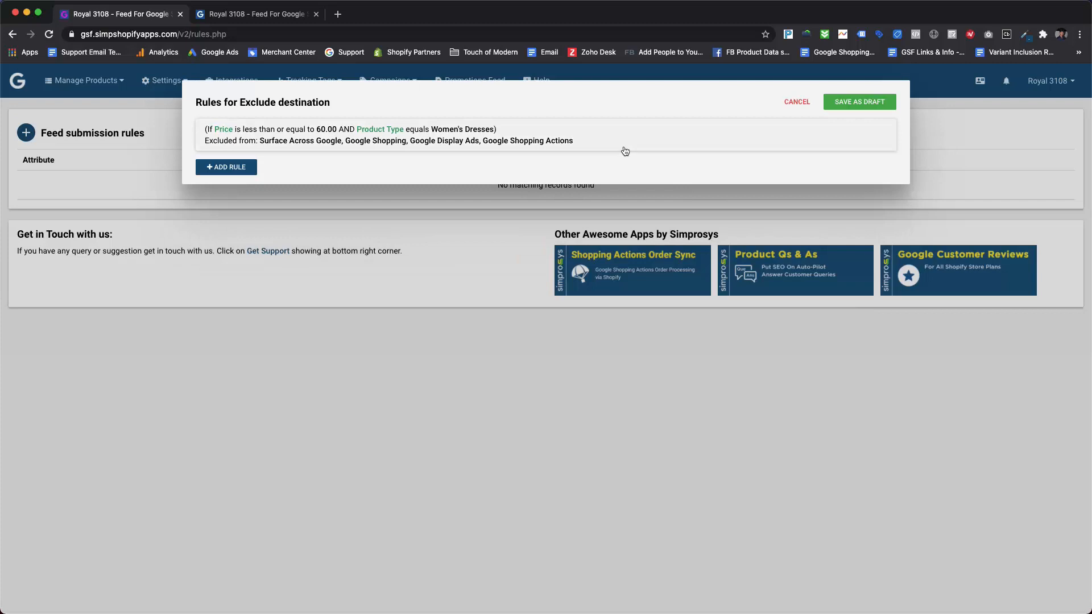
pyautogui.click(859, 101)
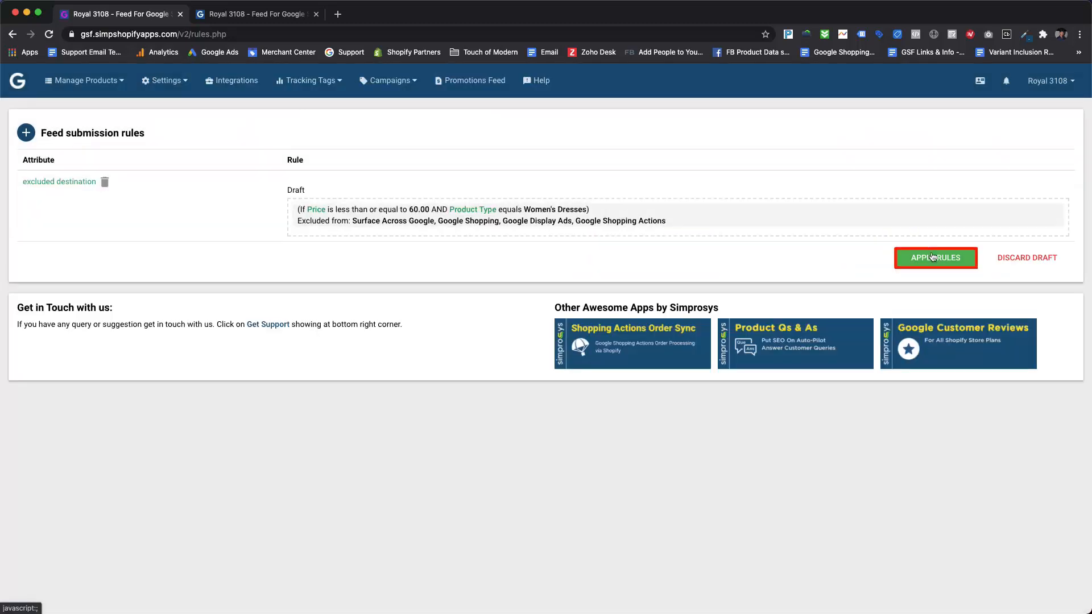
pyautogui.click(935, 258)
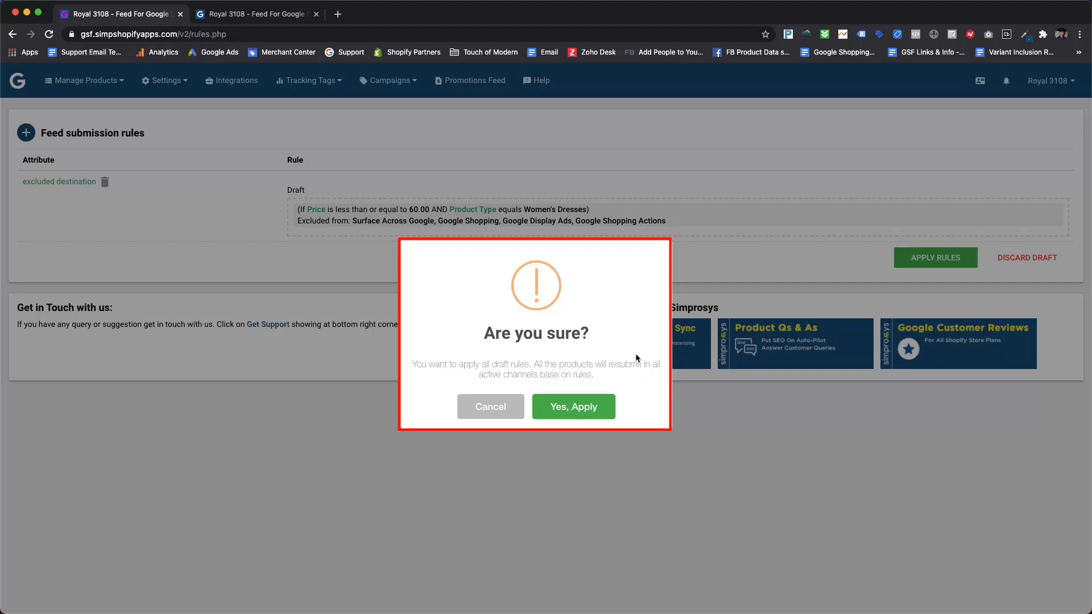
pyautogui.click(573, 407)
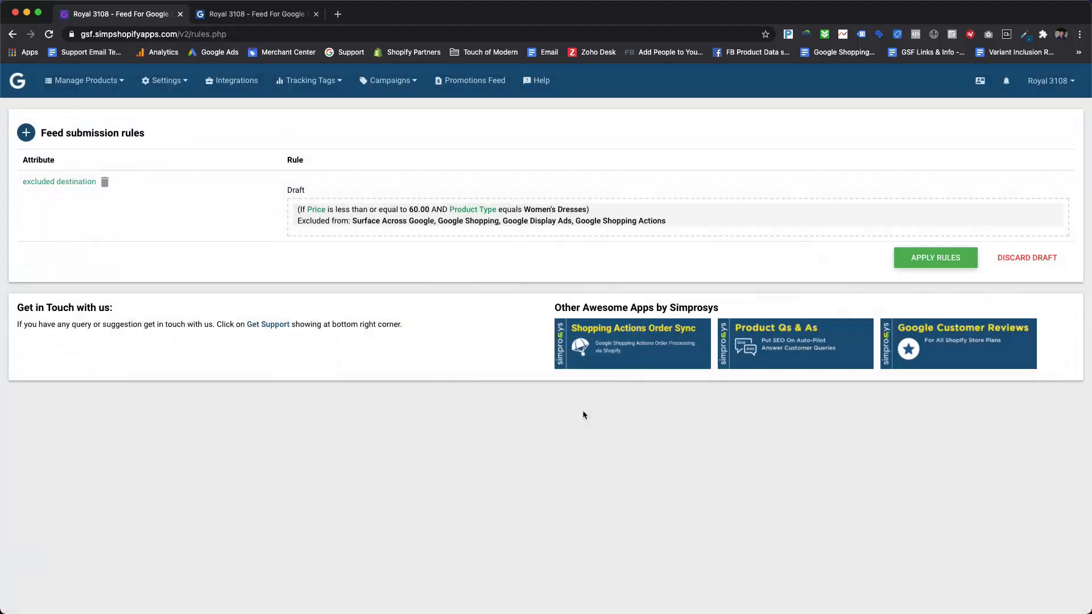
pyautogui.click(935, 257)
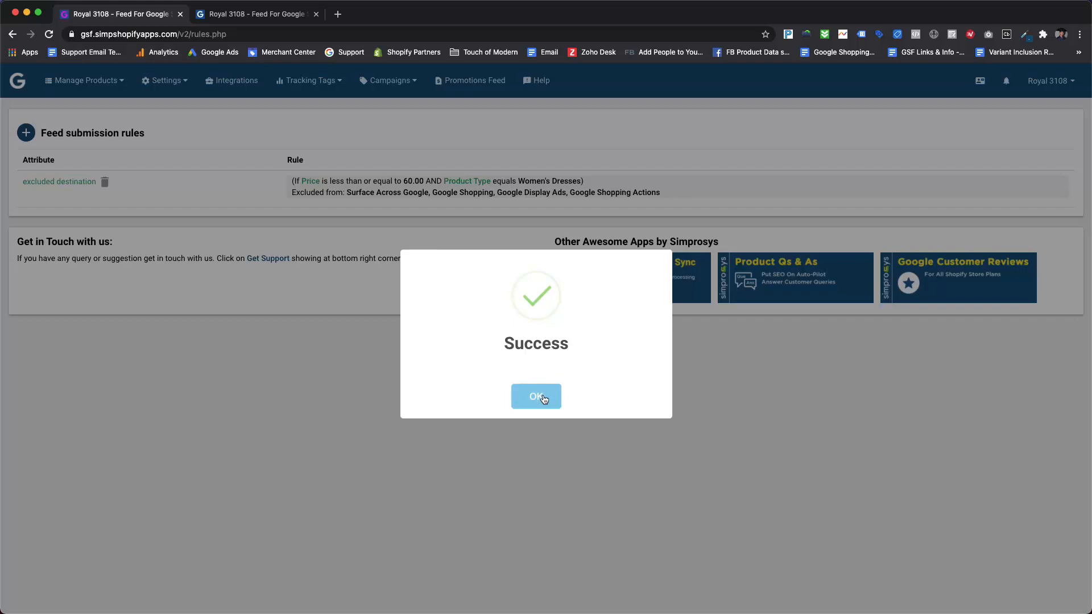
pyautogui.click(536, 396)
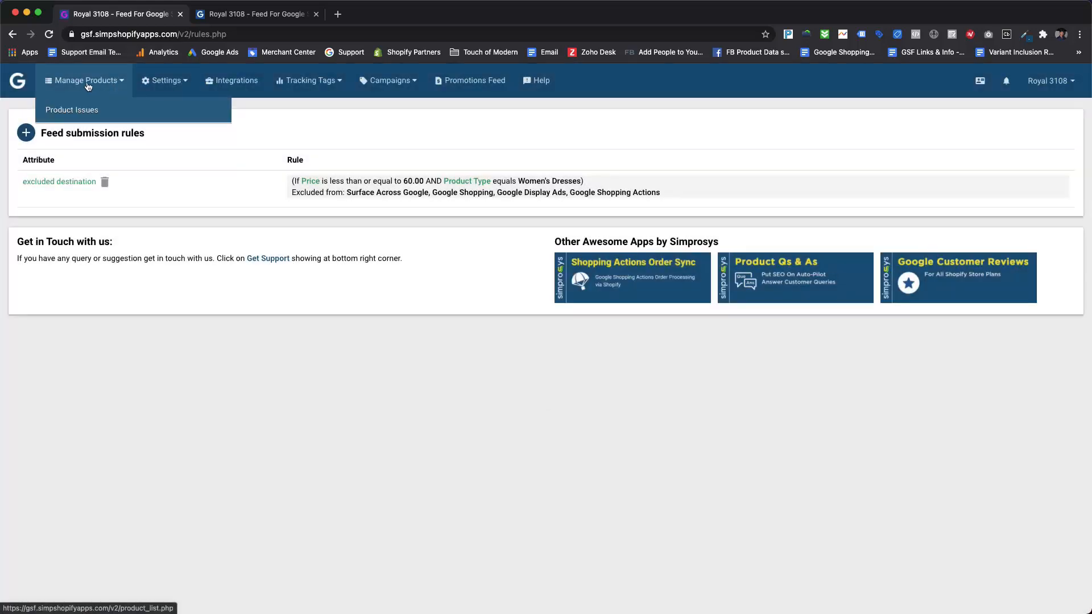
# Go to Manage Products and scroll to the dresses marked Excluded for Google
pyautogui.click(71, 110)
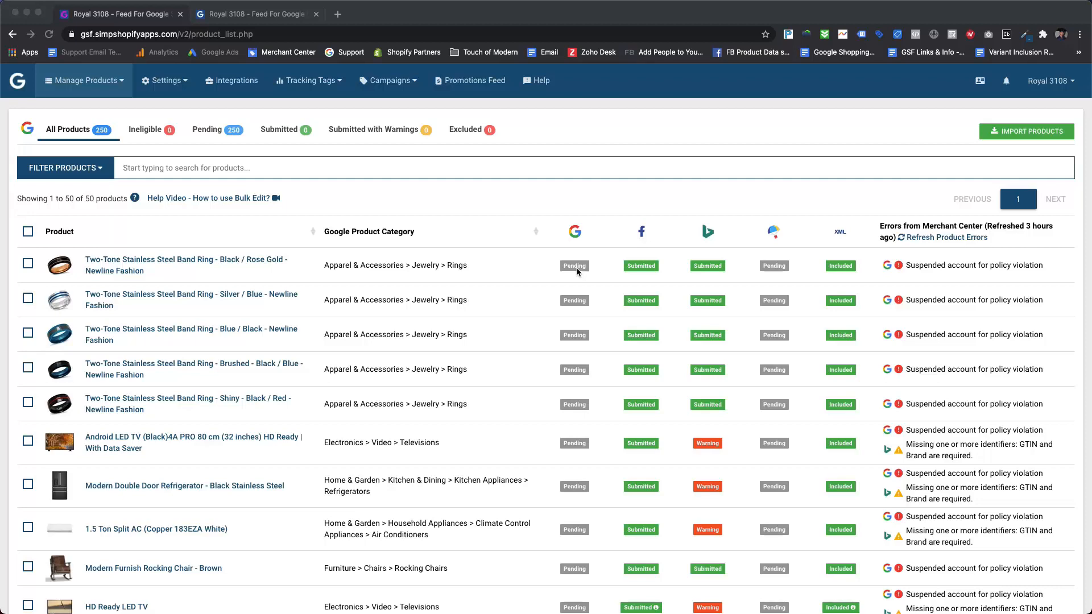
pyautogui.moveTo(588, 134)
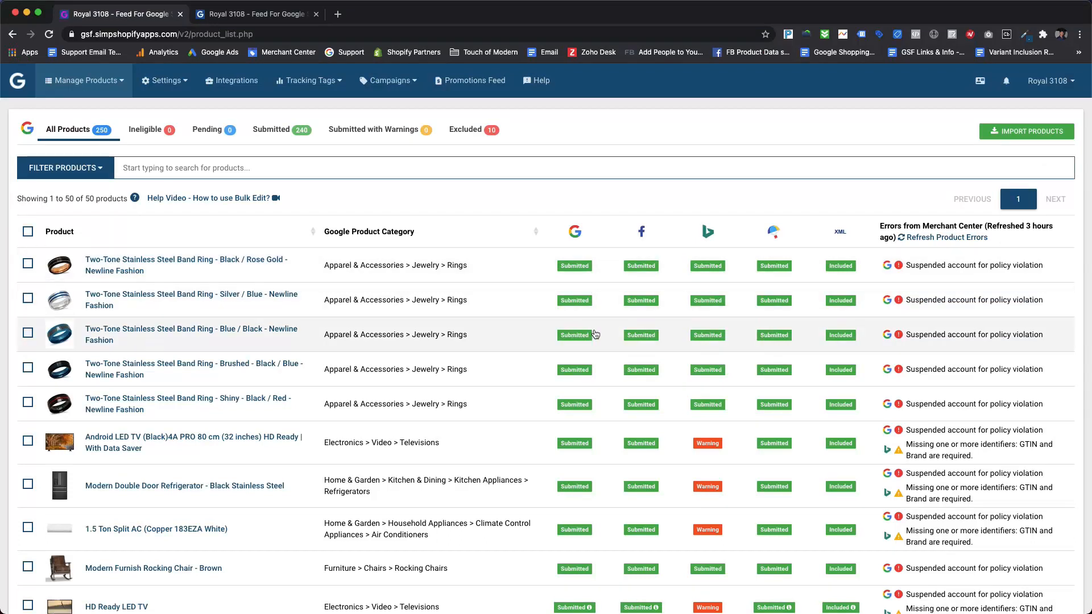
pyautogui.scroll(-3)
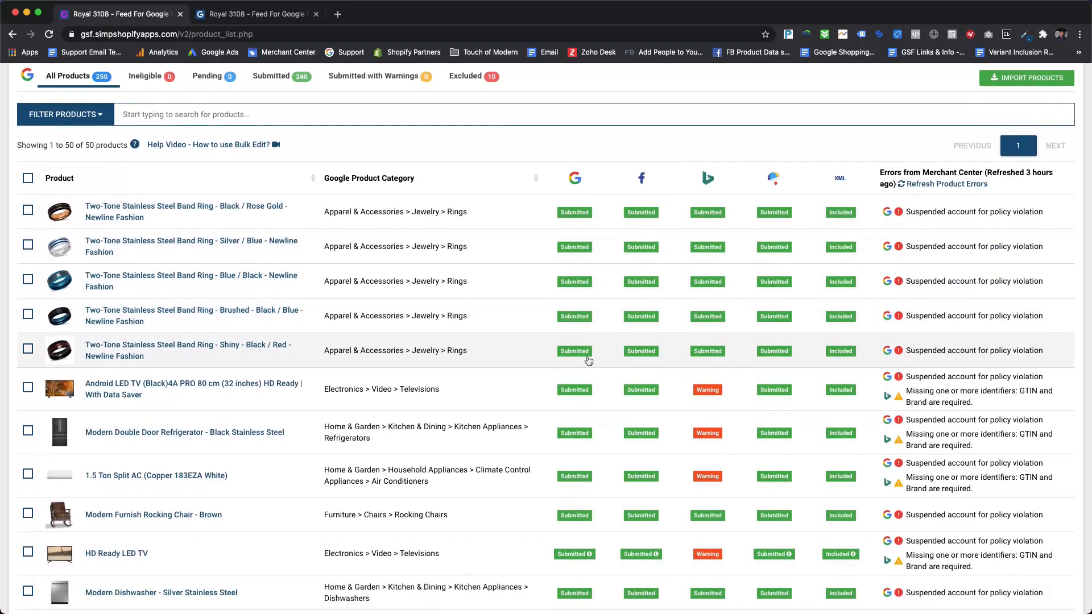
pyautogui.scroll(-3)
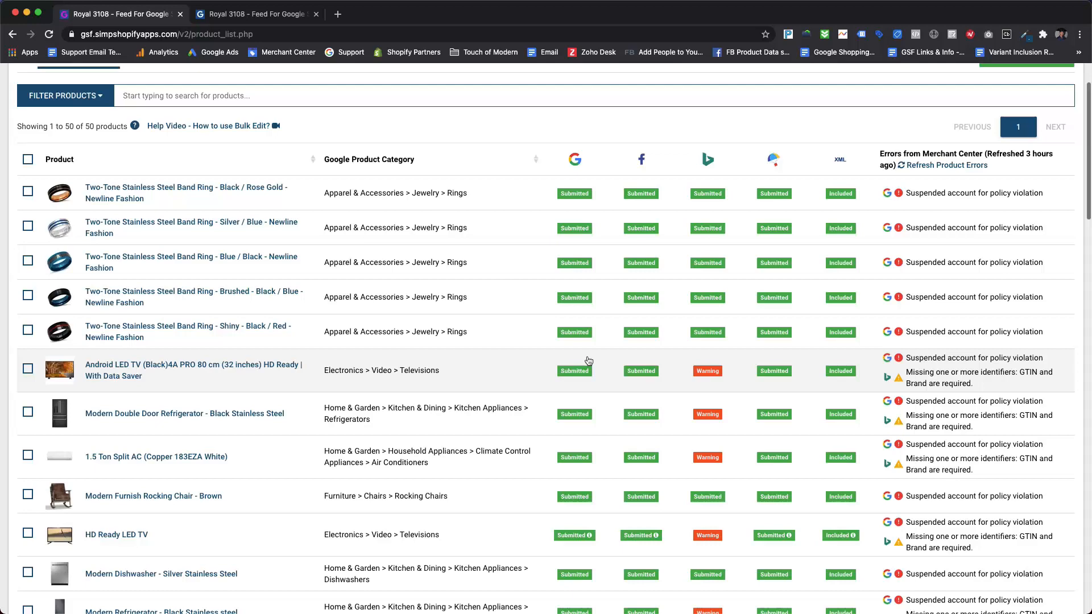
pyautogui.scroll(-3)
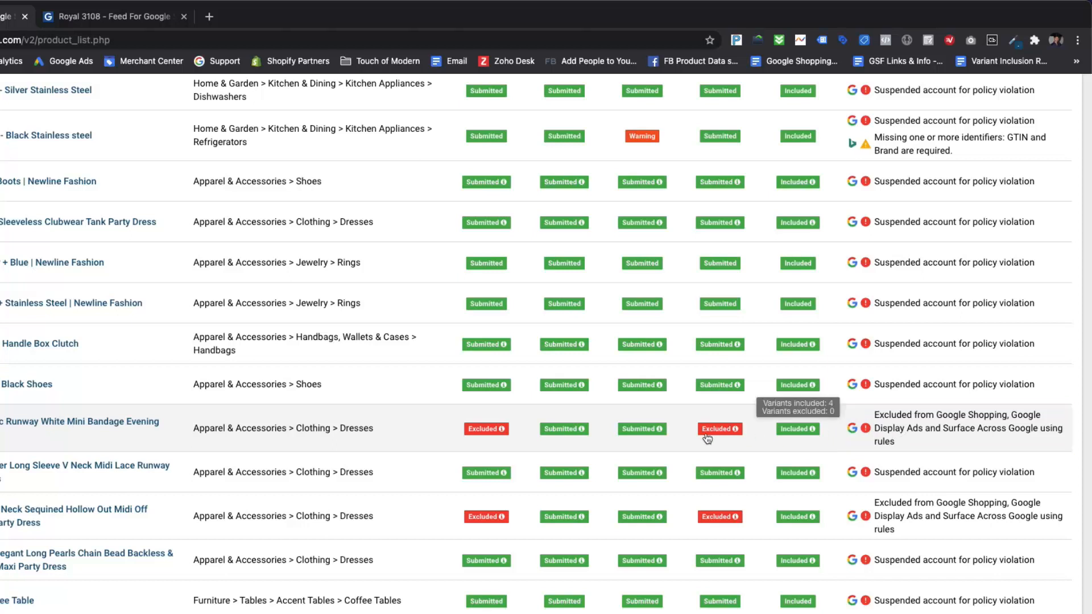
pyautogui.moveTo(486, 429)
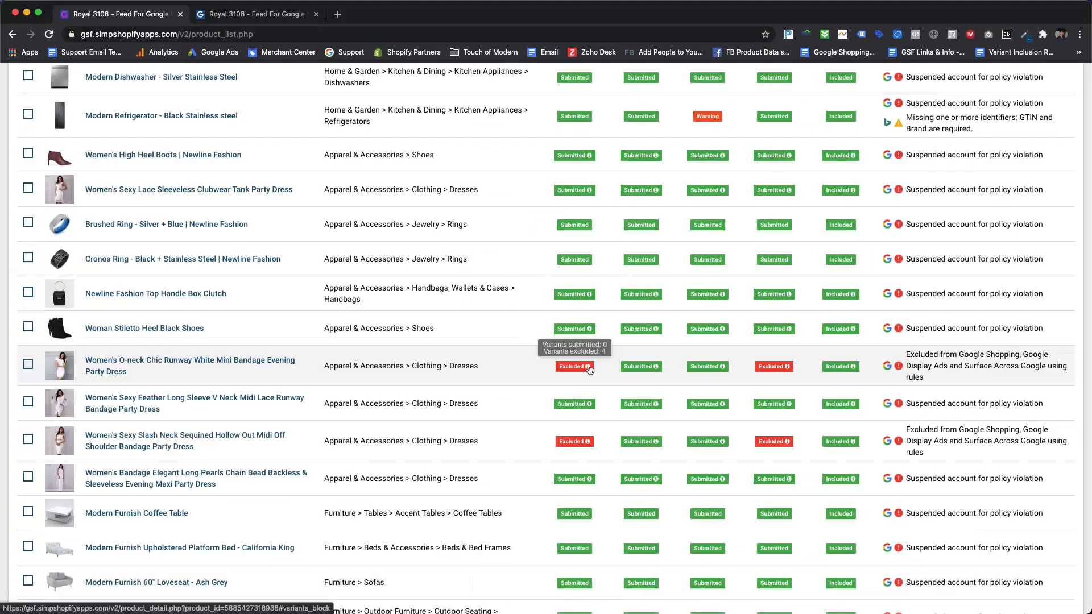
pyautogui.moveTo(262, 365)
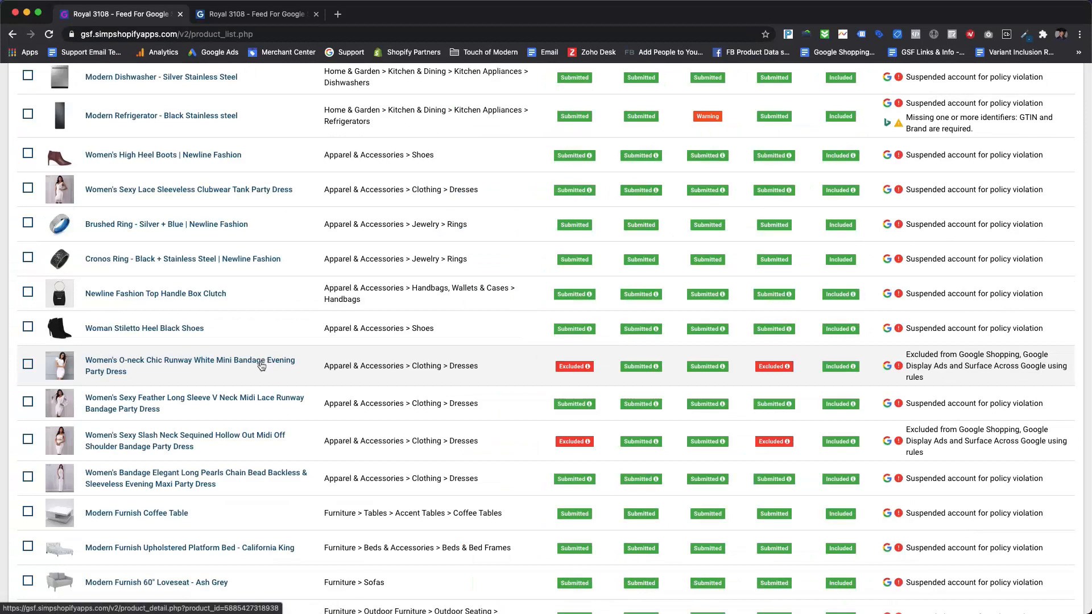
# View the O-neck runway dress's variants, highlight SKU Y2227-WHT-1, and move to Merchant Center
pyautogui.click(190, 361)
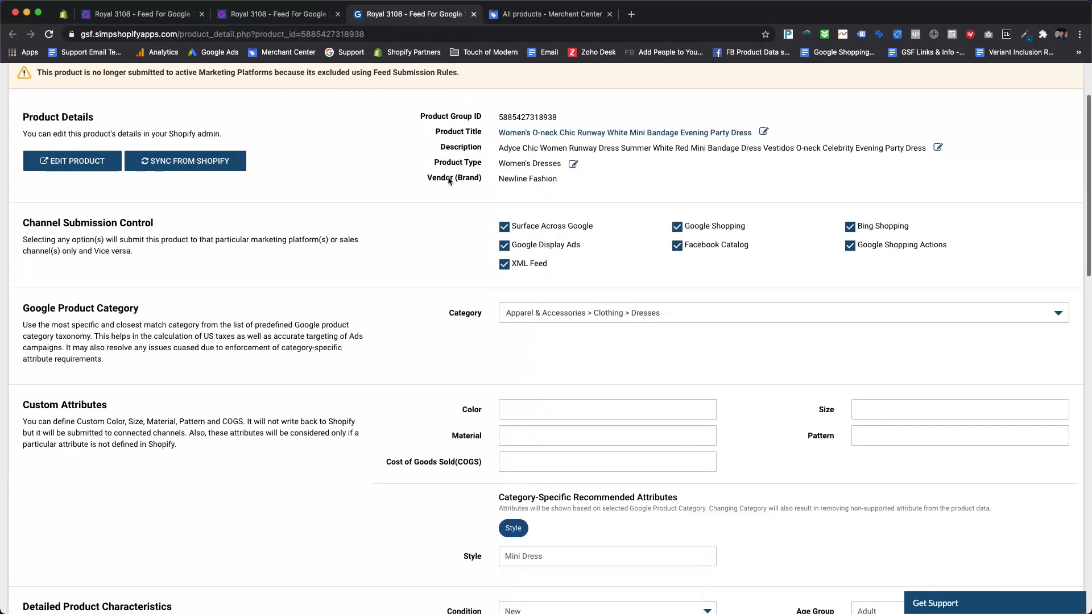
pyautogui.scroll(-3)
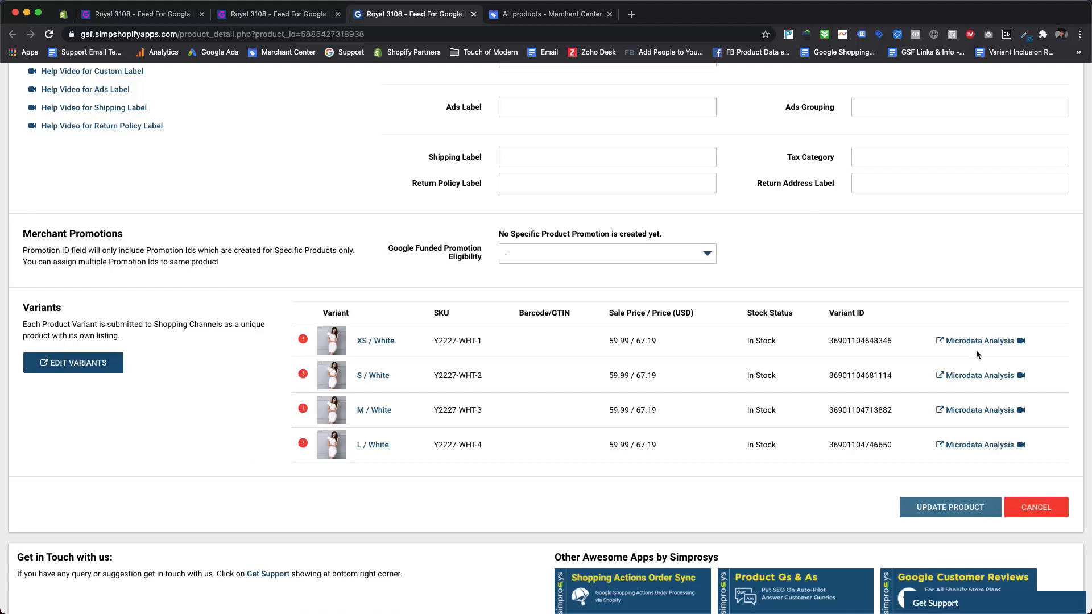
pyautogui.doubleClick(457, 340)
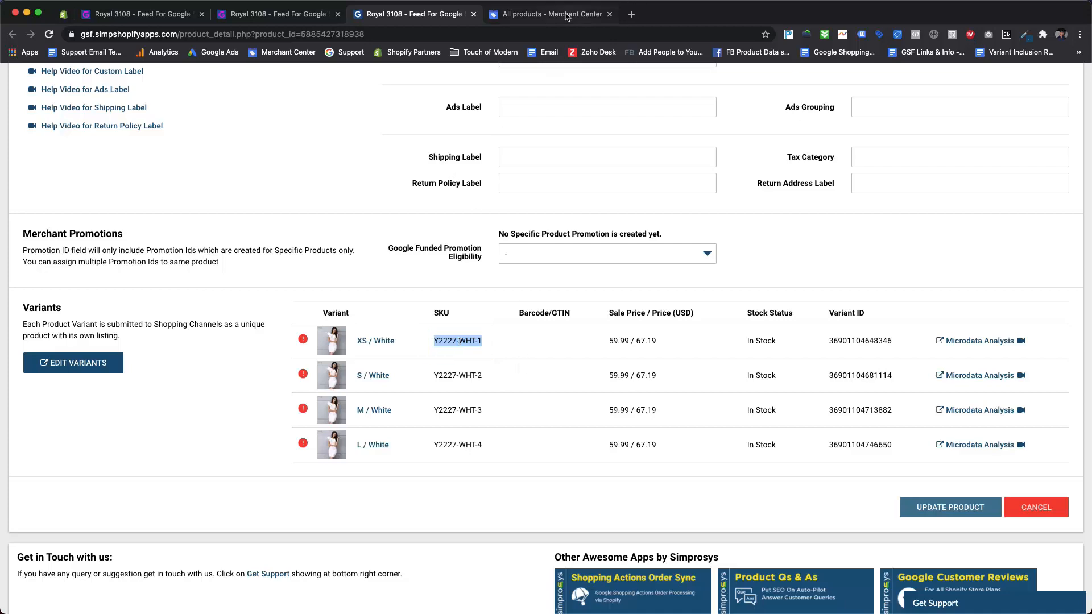
pyautogui.click(549, 13)
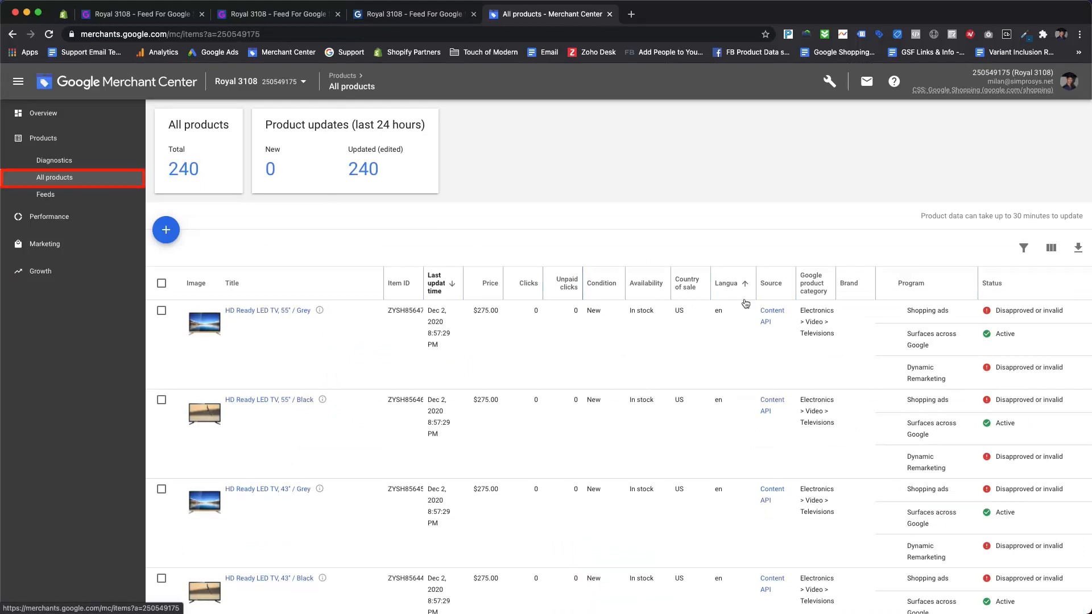
# Check Merchant Center's All products list and return to the dress's details in Simprosys
pyautogui.click(1024, 247)
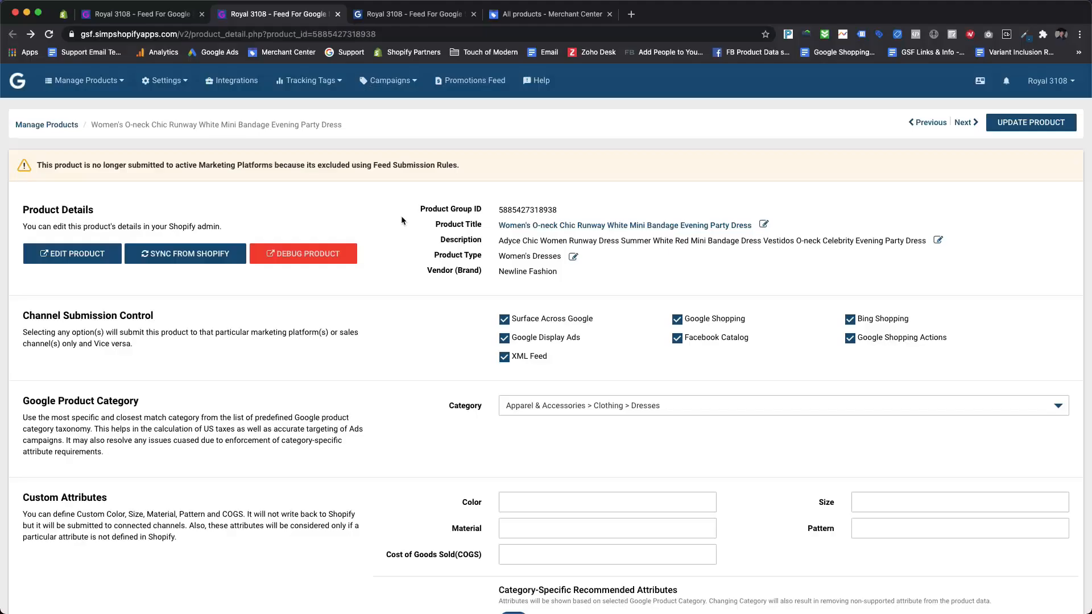
# Delete the excluded destination rule from Feed submission rules and confirm its removal
pyautogui.click(164, 80)
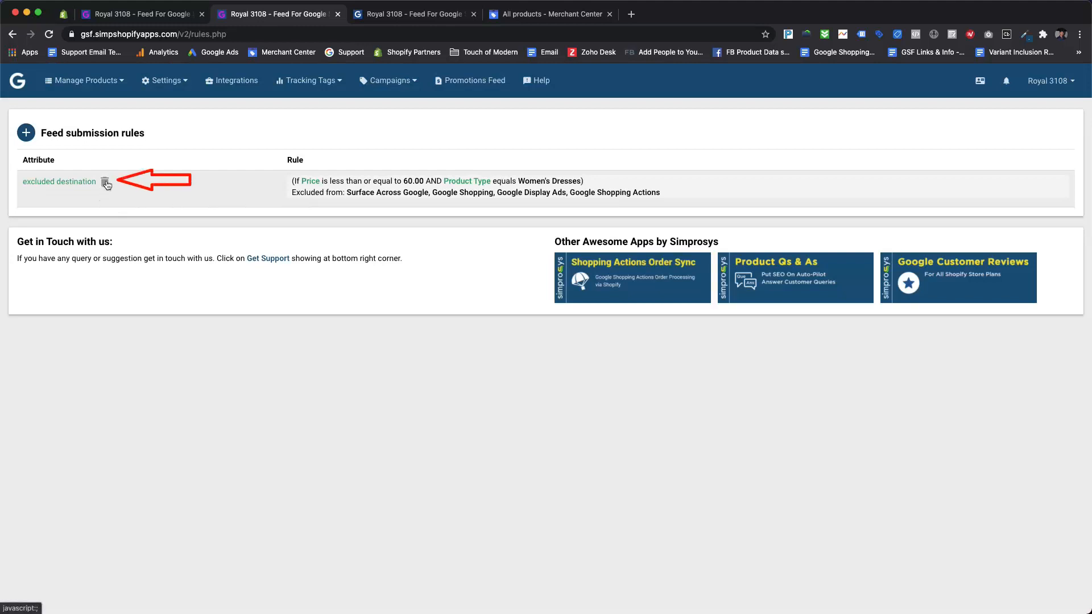
pyautogui.click(105, 182)
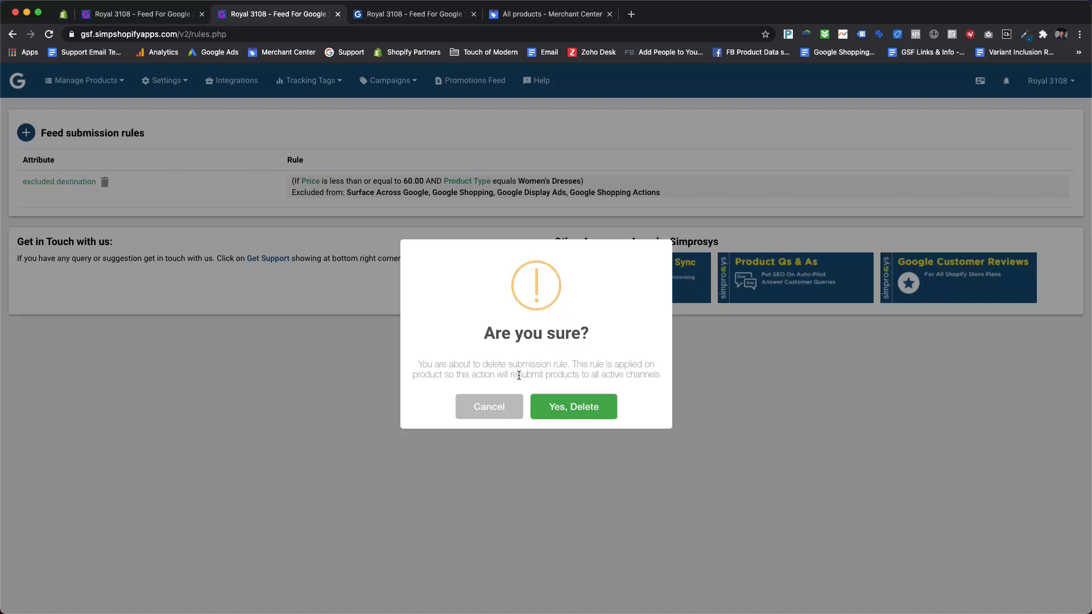
pyautogui.moveTo(572, 408)
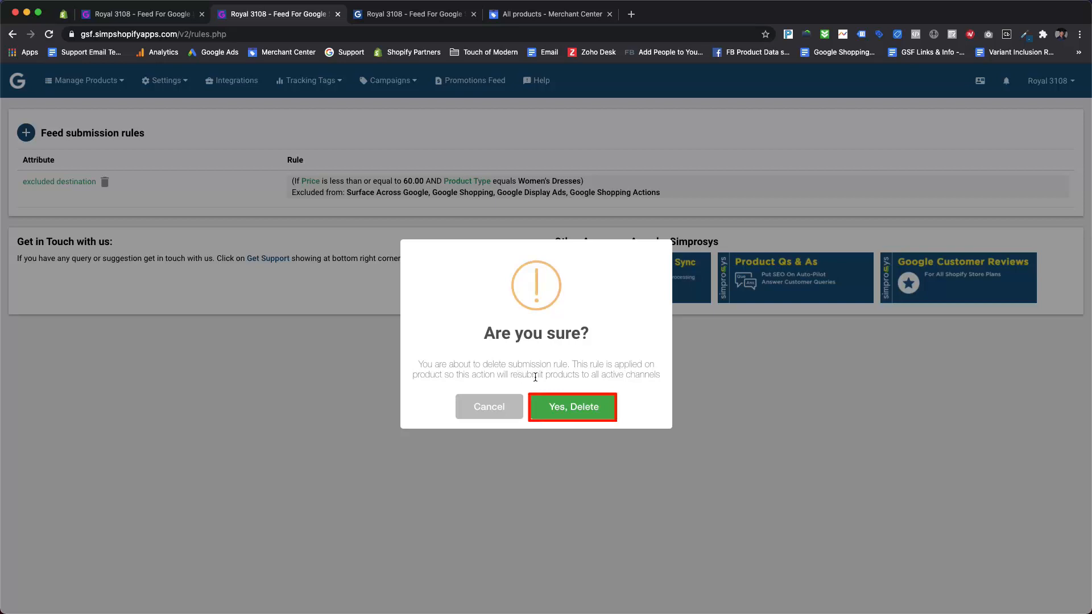
pyautogui.click(572, 407)
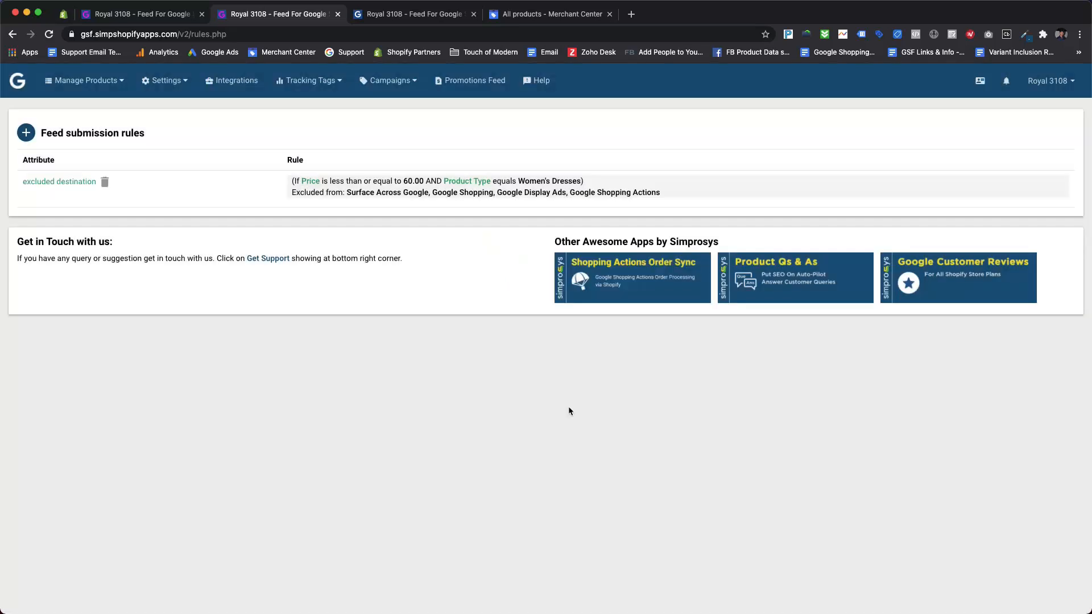
pyautogui.click(105, 182)
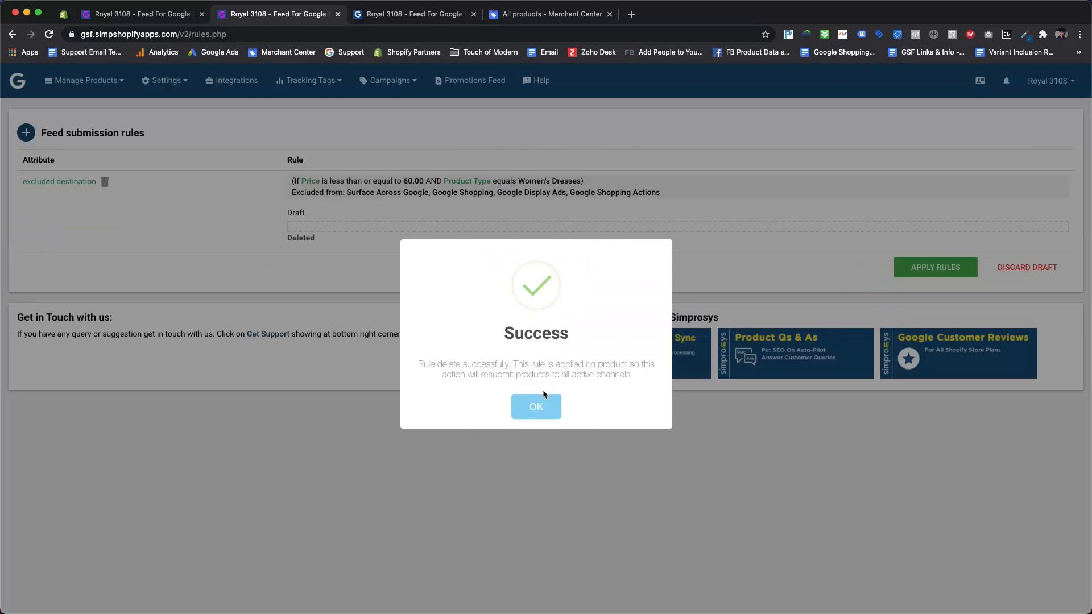
pyautogui.click(536, 407)
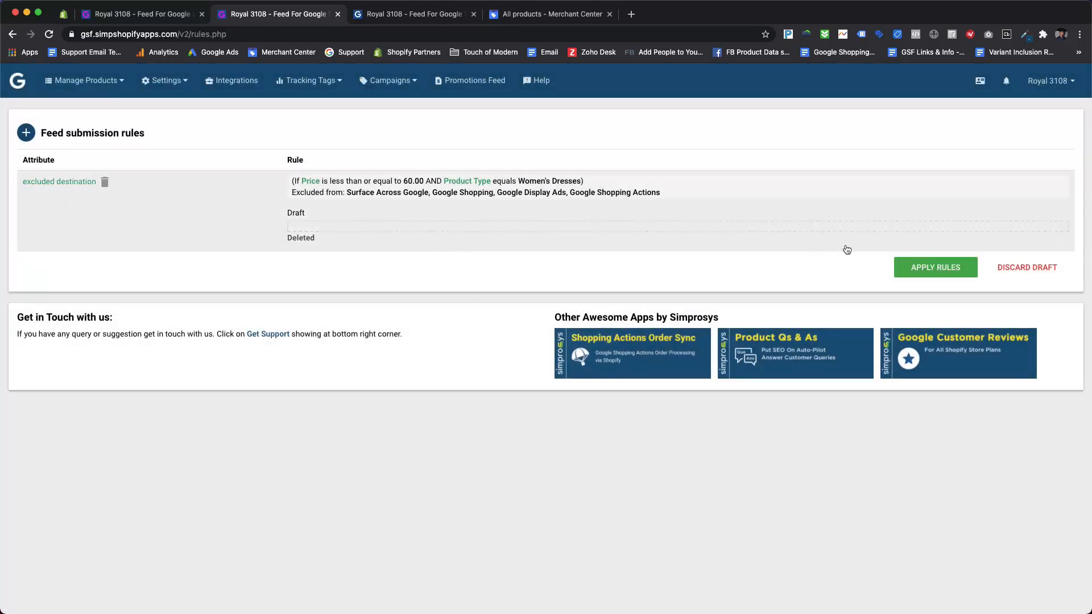
# Apply the rule deletion so products are resubmitted to Google
pyautogui.click(935, 266)
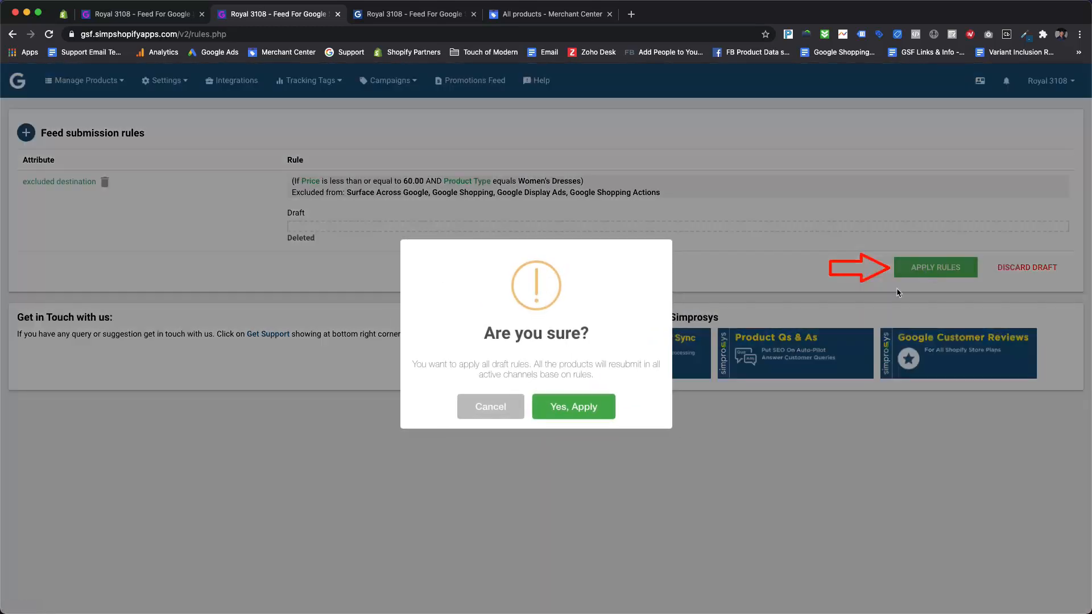
pyautogui.click(572, 406)
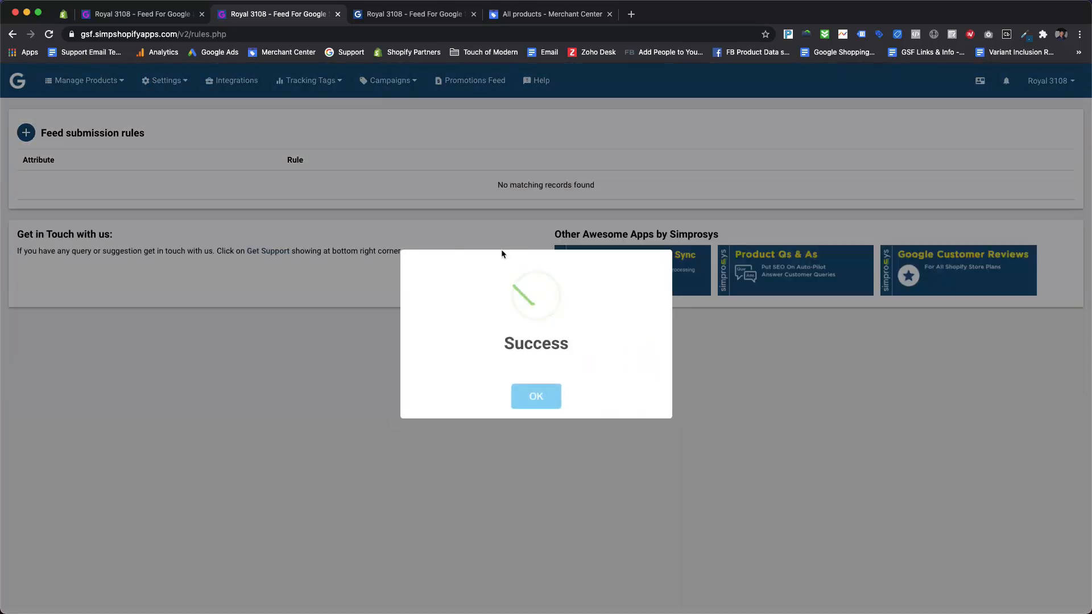
pyautogui.click(536, 395)
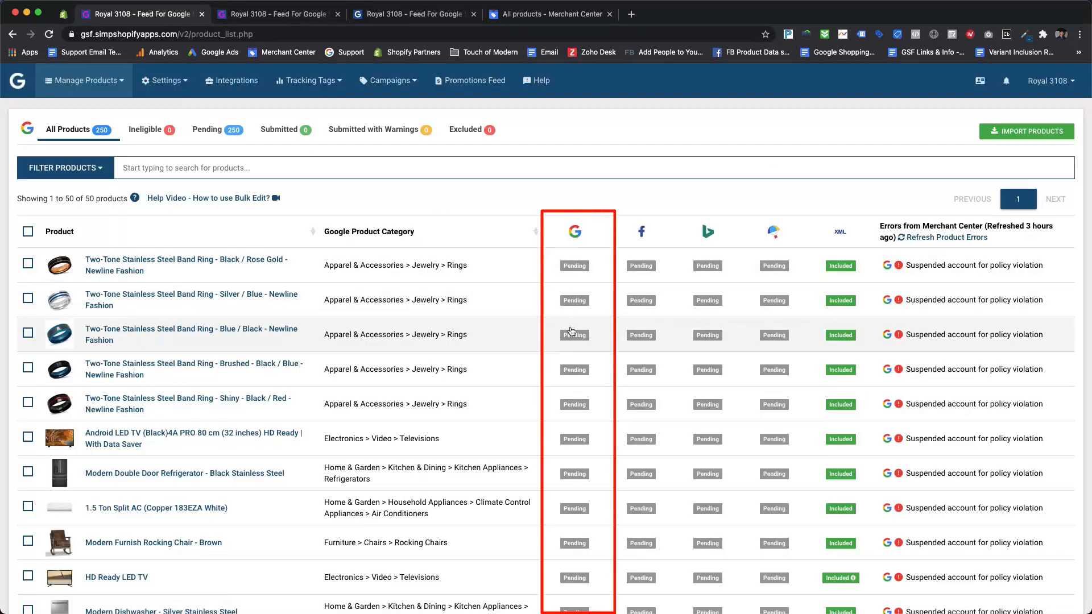
pyautogui.moveTo(573, 361)
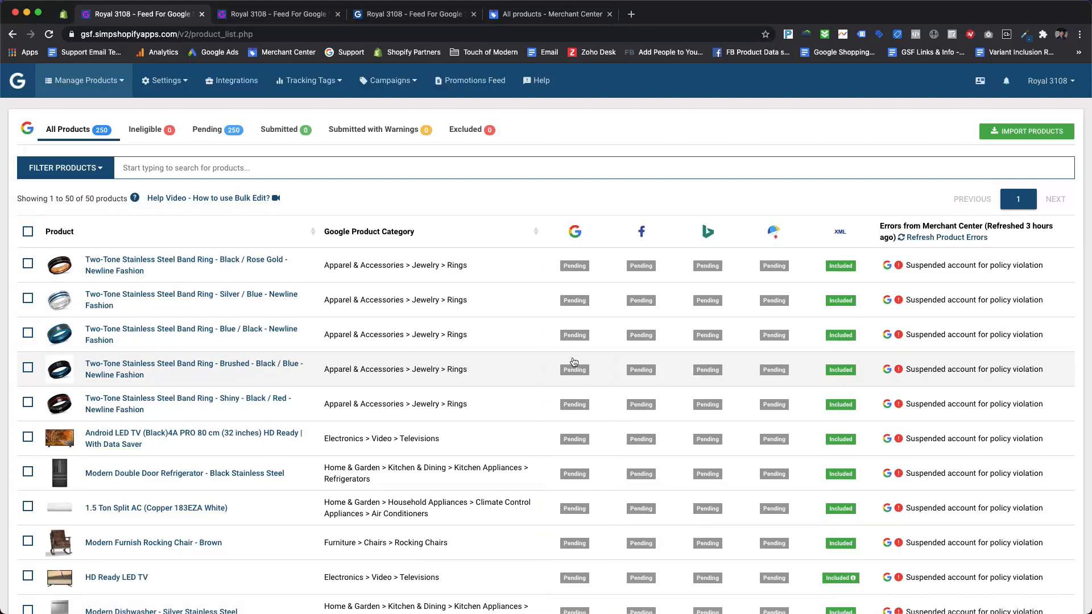
pyautogui.moveTo(454, 198)
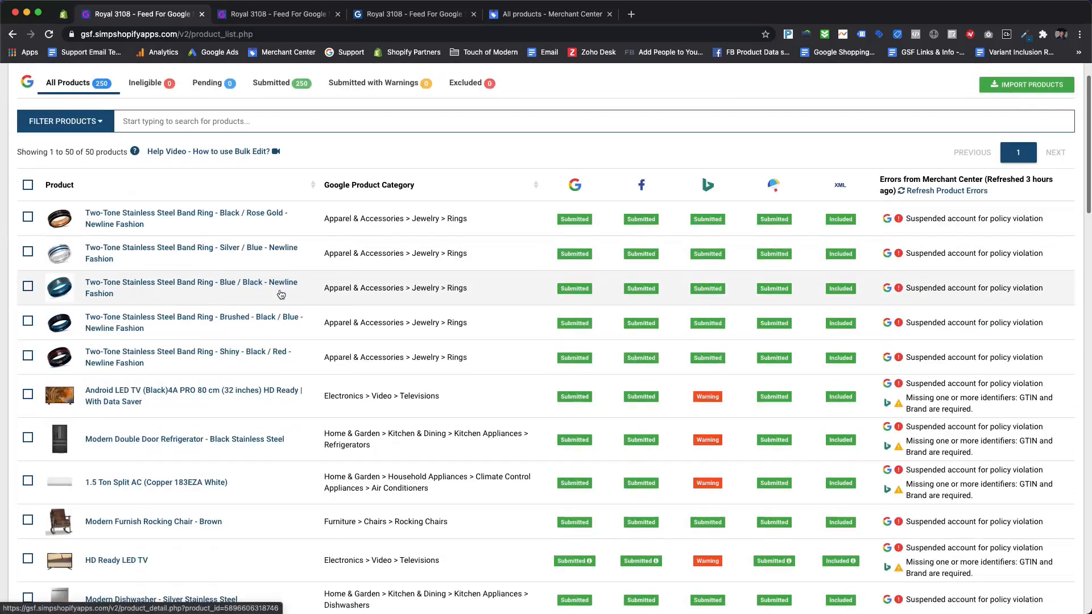
# Scroll the products list where all 250 products show Submitted
pyautogui.scroll(-3)
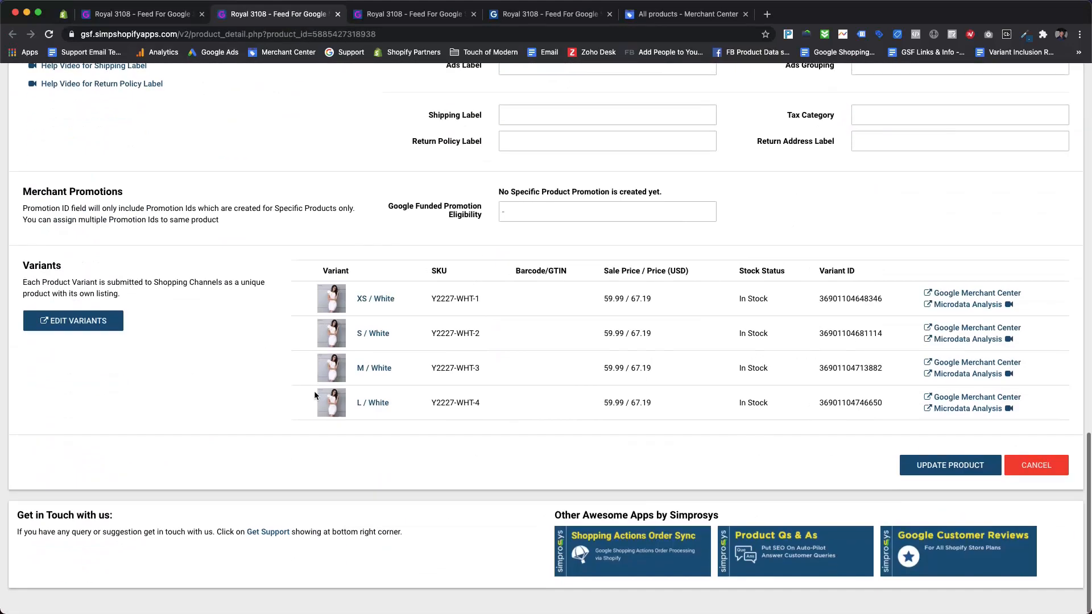
# Follow the Merchant Center link for the dress's XS / White variant (Y2227-WHT-1)
pyautogui.scroll(-3)
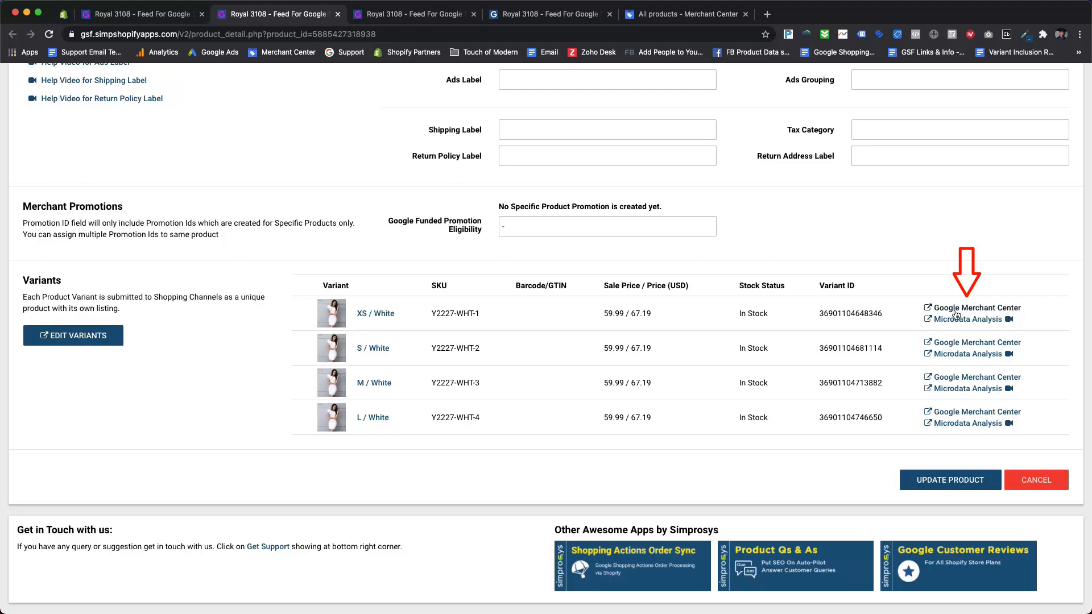
pyautogui.click(976, 308)
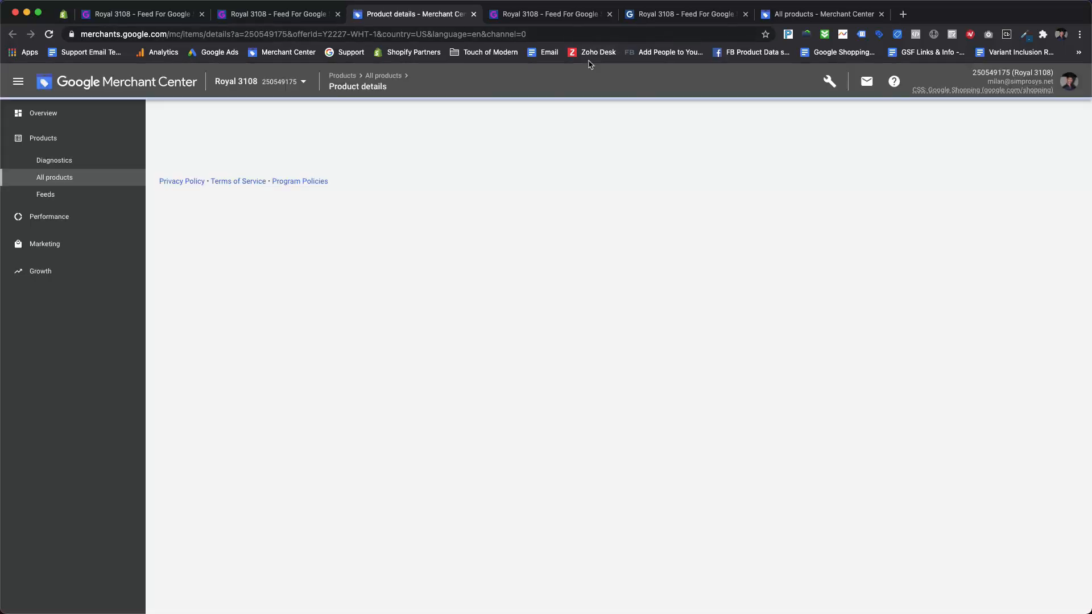